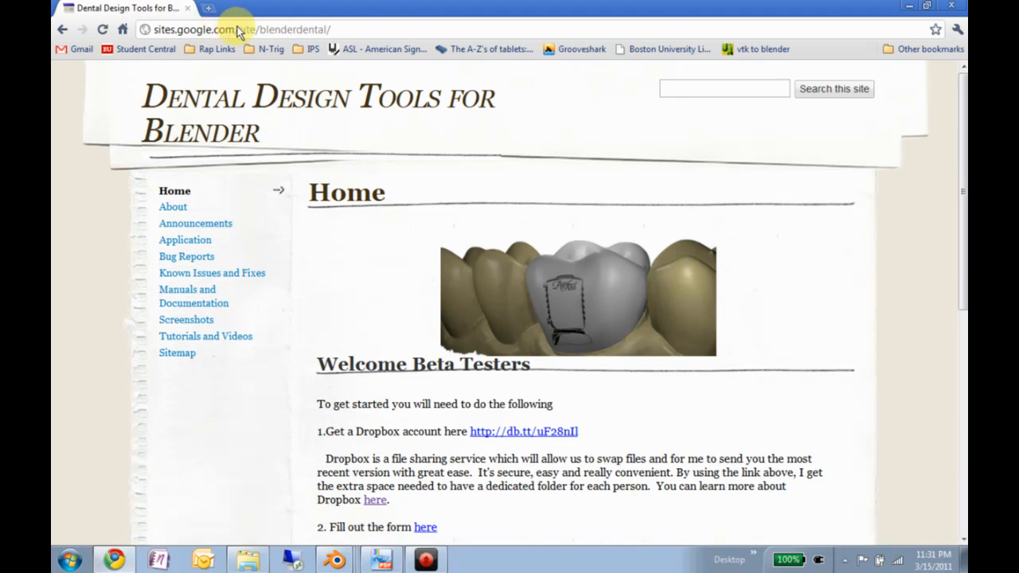
mouse_move(495, 225)
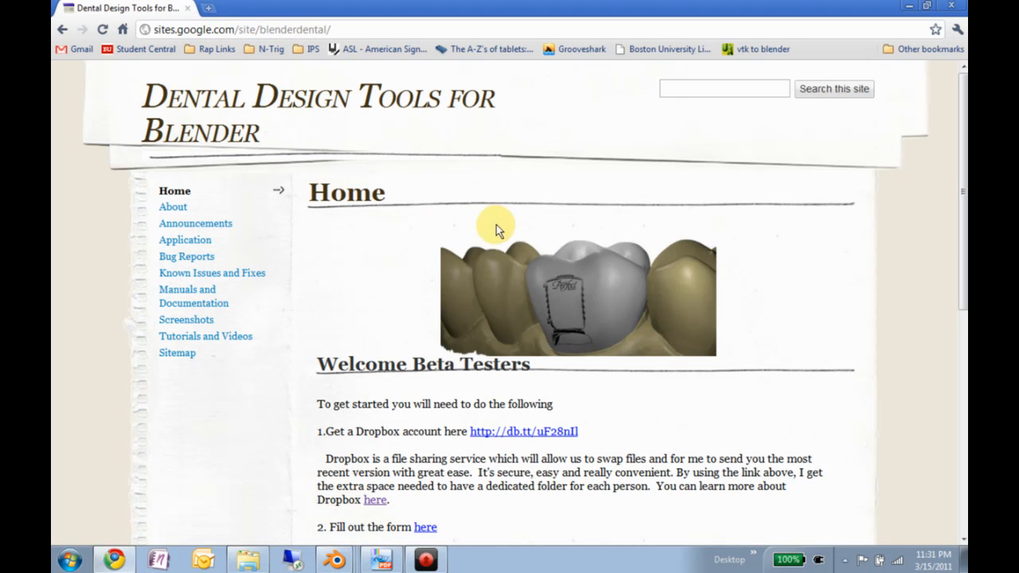
mouse_move(485, 350)
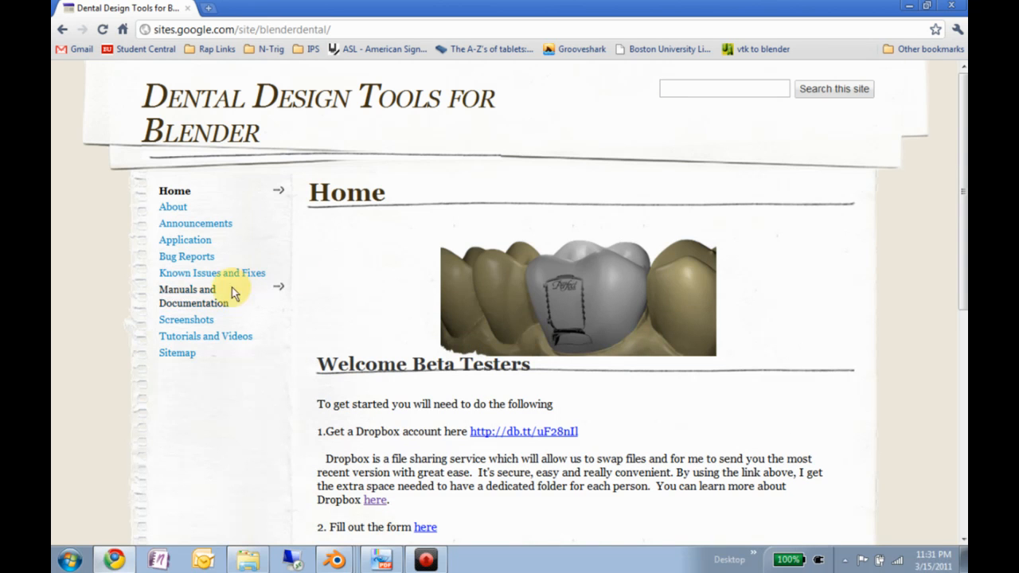
Step: Open the Manuals and Documentation page from the dental tools site's sidebar
click(194, 296)
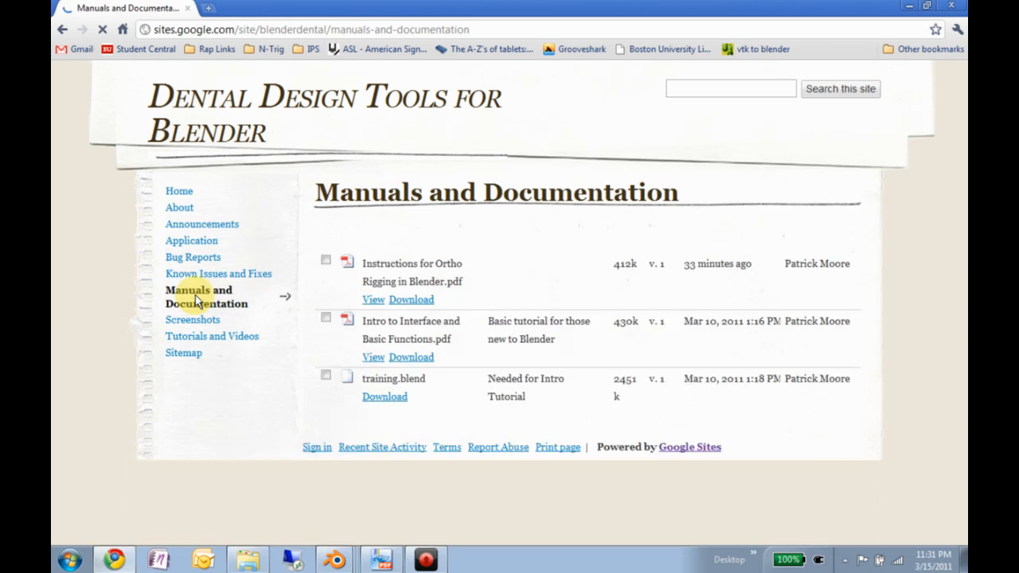
mouse_move(470, 270)
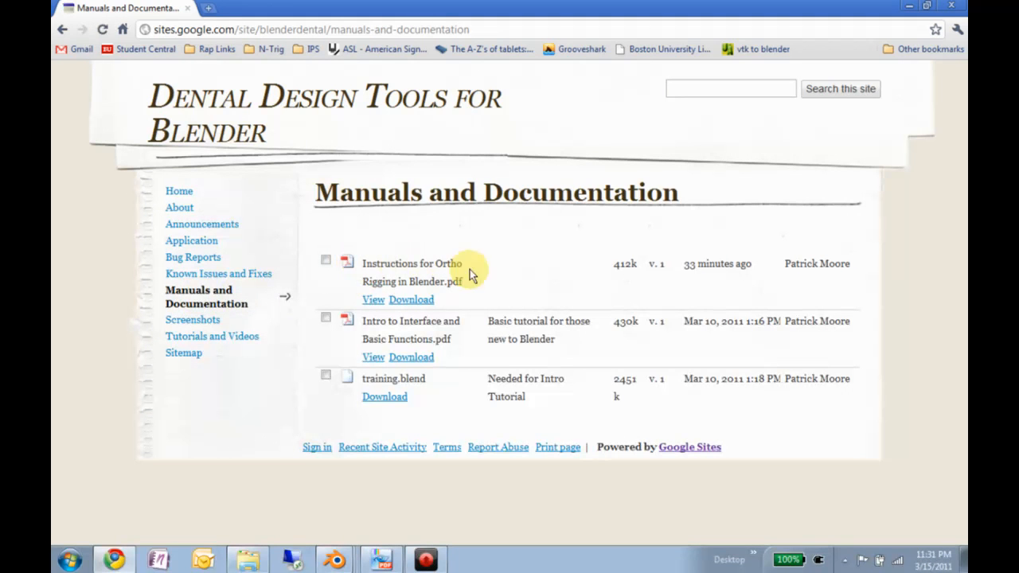
mouse_move(473, 282)
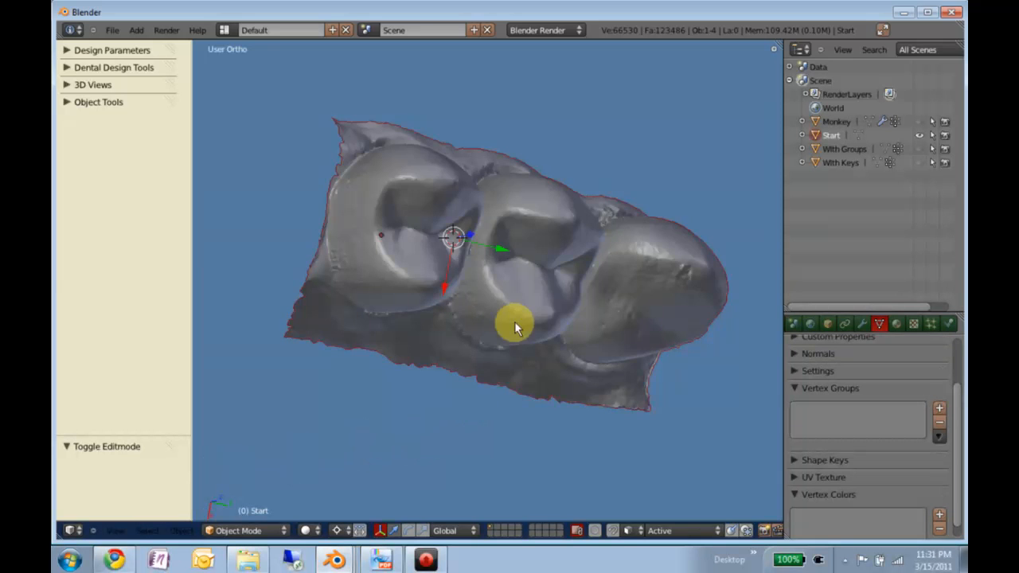
Step: Orbit to face the three teeth, select the dental scan, and enter Edit Mode
drag(513, 327, 501, 275)
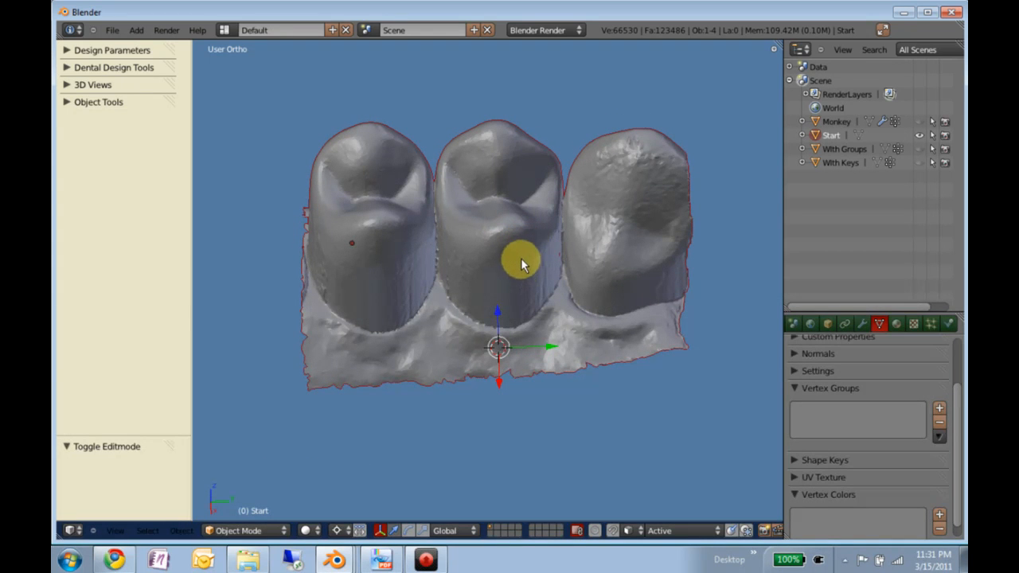
mouse_move(581, 262)
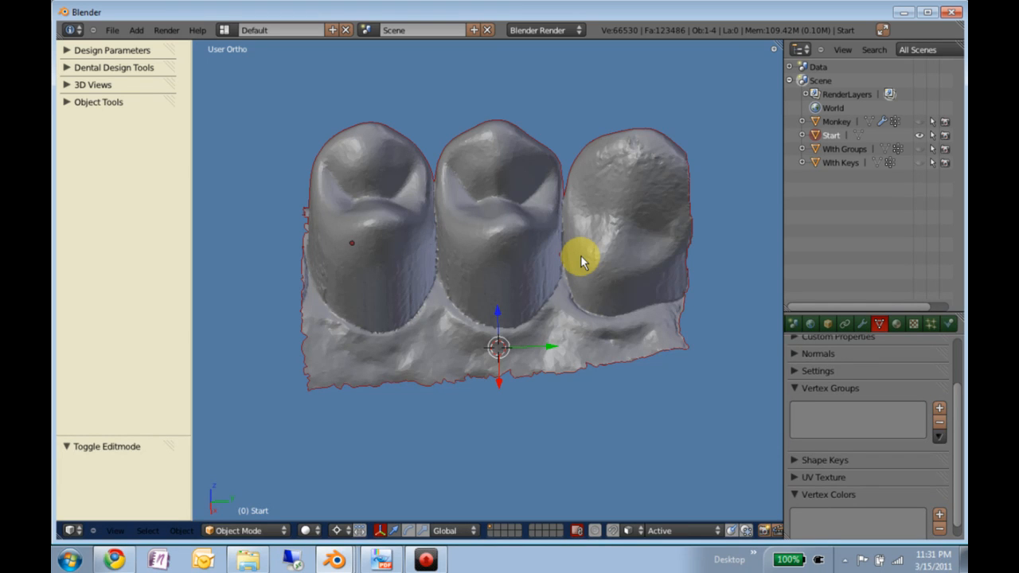
drag(582, 263, 486, 243)
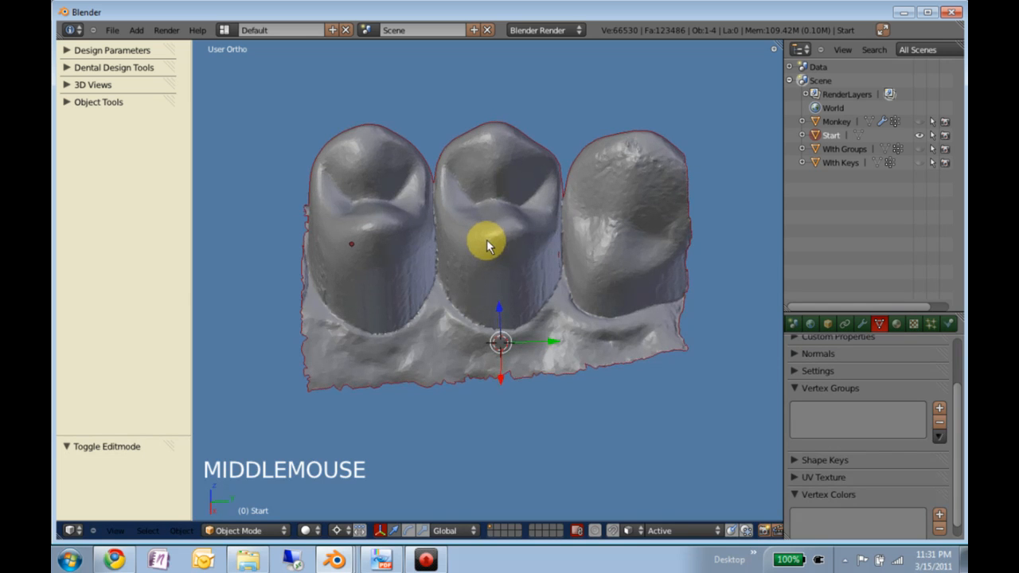
right_click(492, 243)
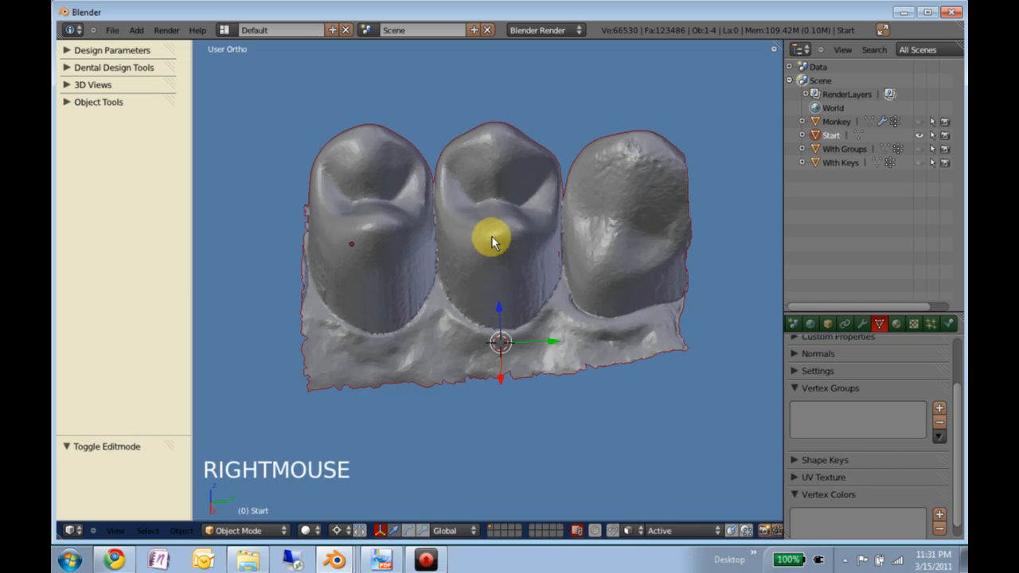
key(Tab)
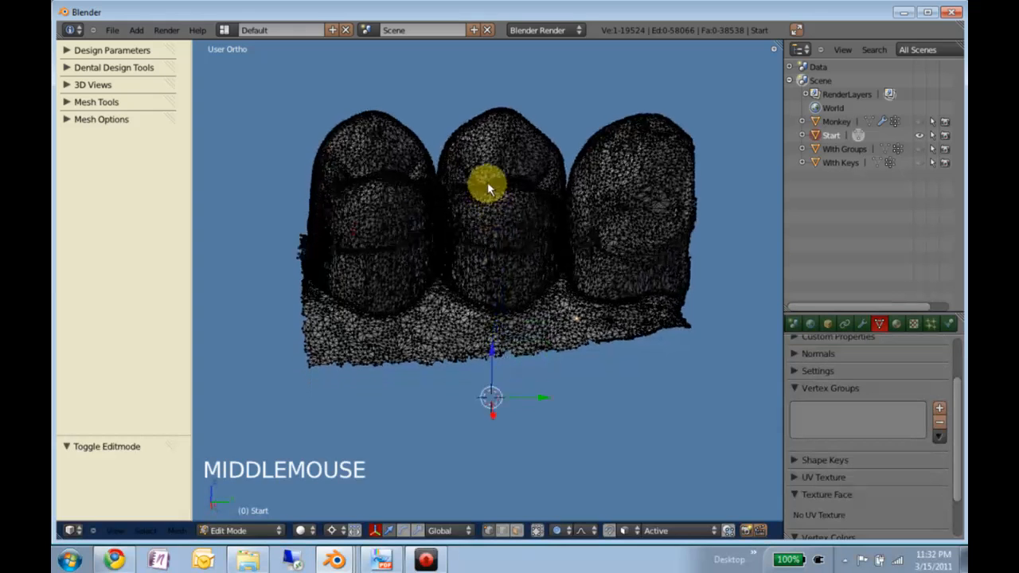
Step: Select the right tooth's crown vertices and isolate it with Alt+B to inspect
scroll(up, 3)
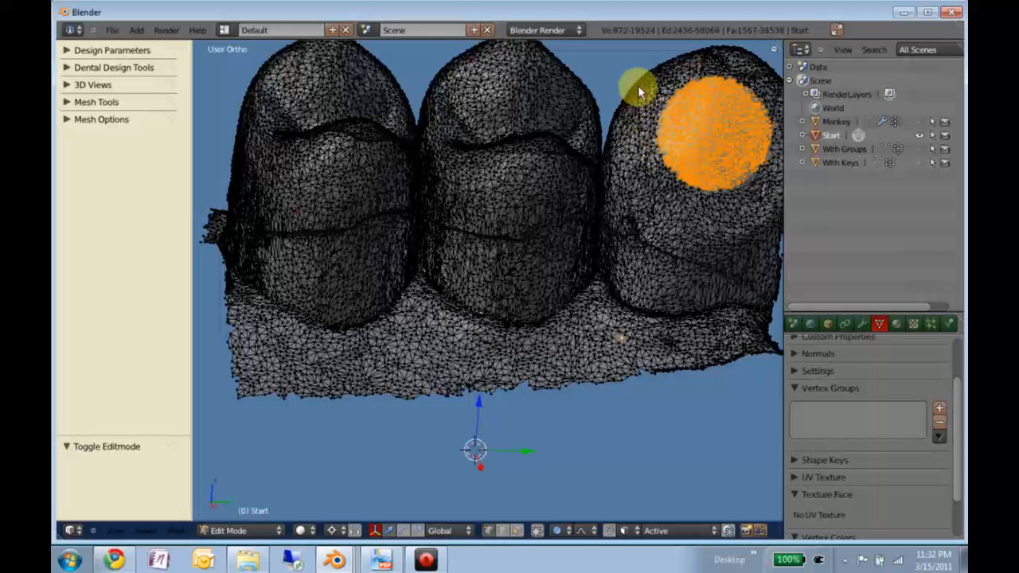
click(744, 120)
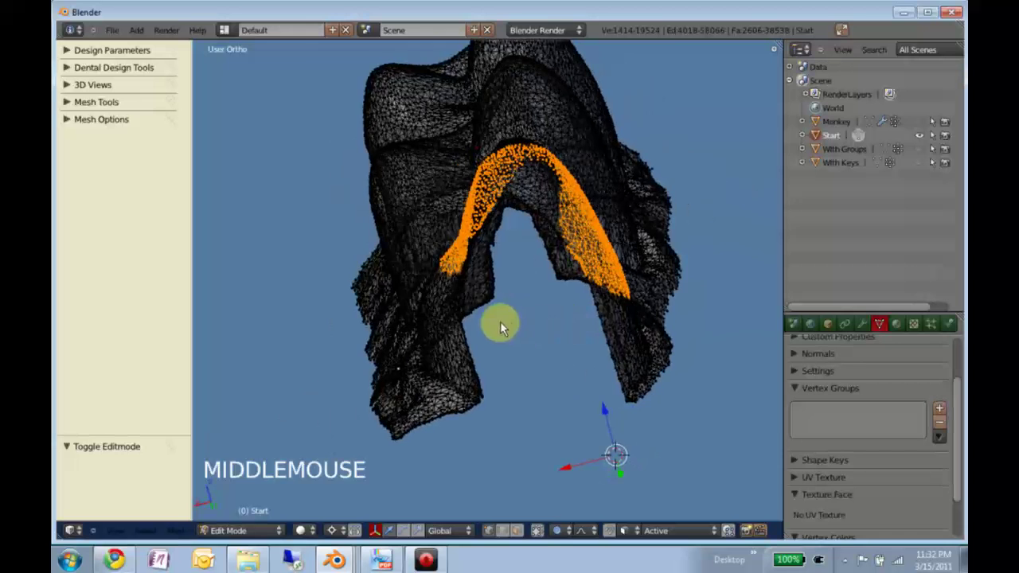
scroll(down, 3)
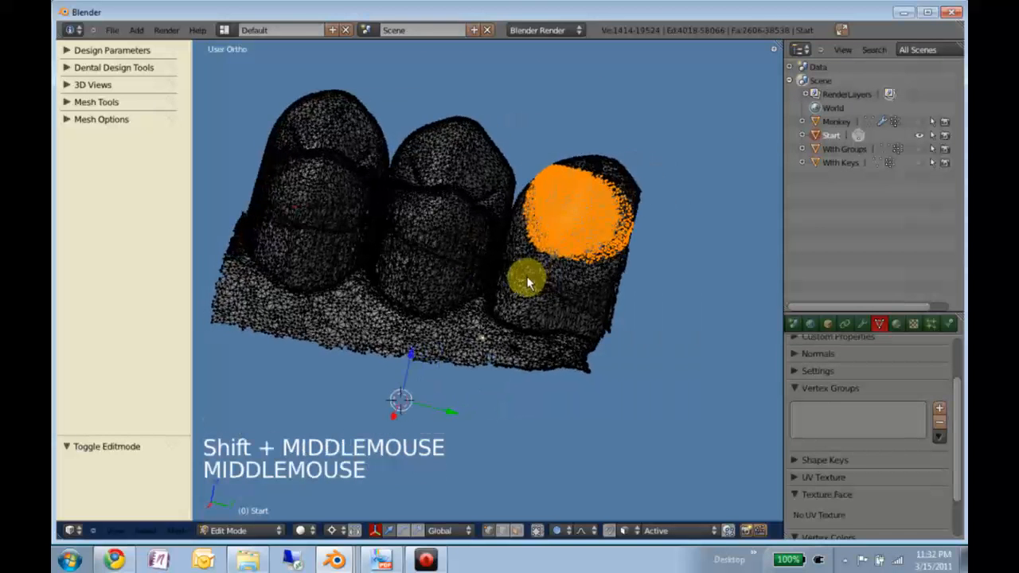
key(alt+b)
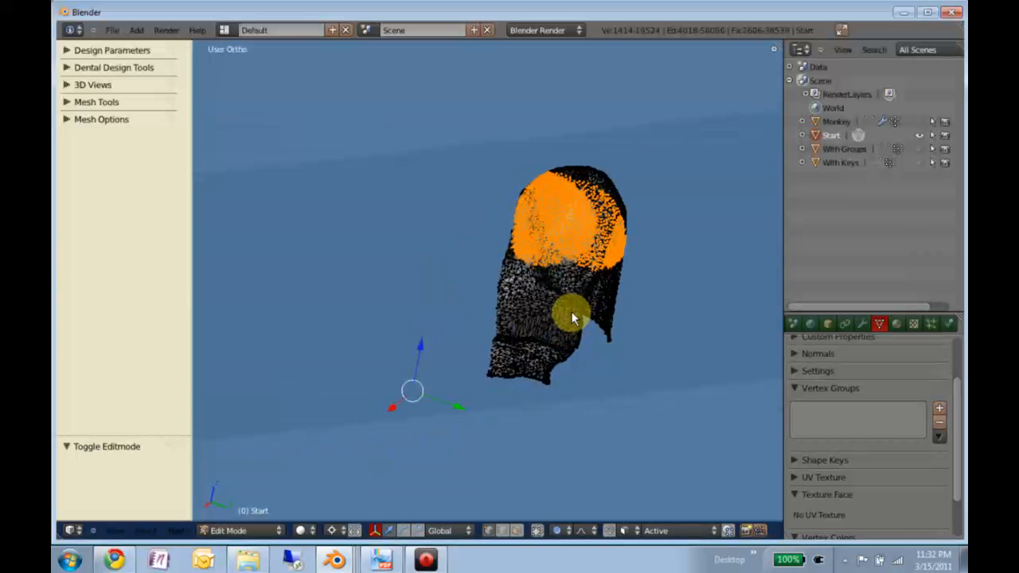
Step: Restore the full scan view and orbit to see the right tooth from below
key(alt+b)
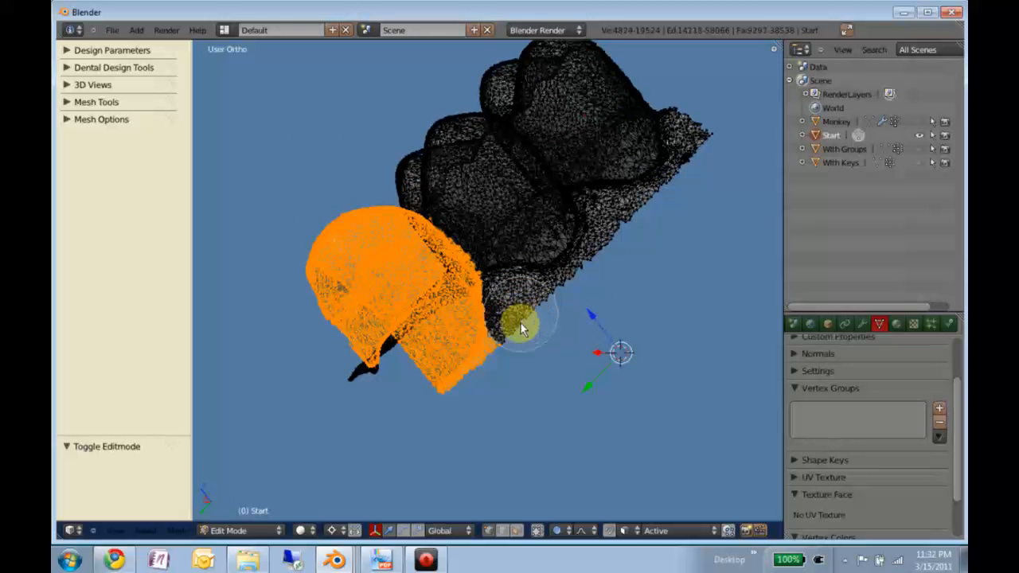
drag(522, 326, 469, 410)
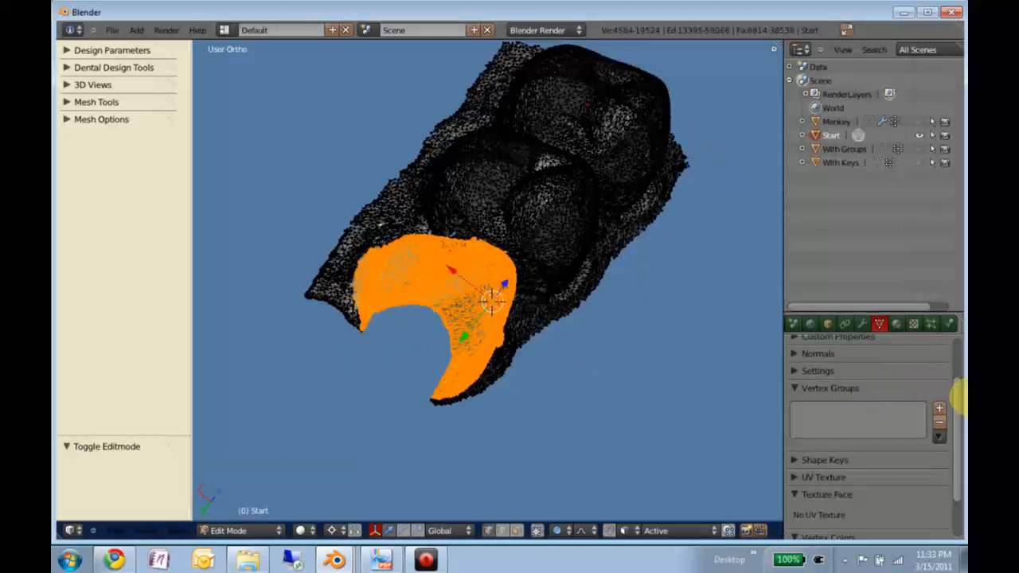
Step: Store the selected tooth vertices in a new vertex group named 'tooth' and hide them
key(c)
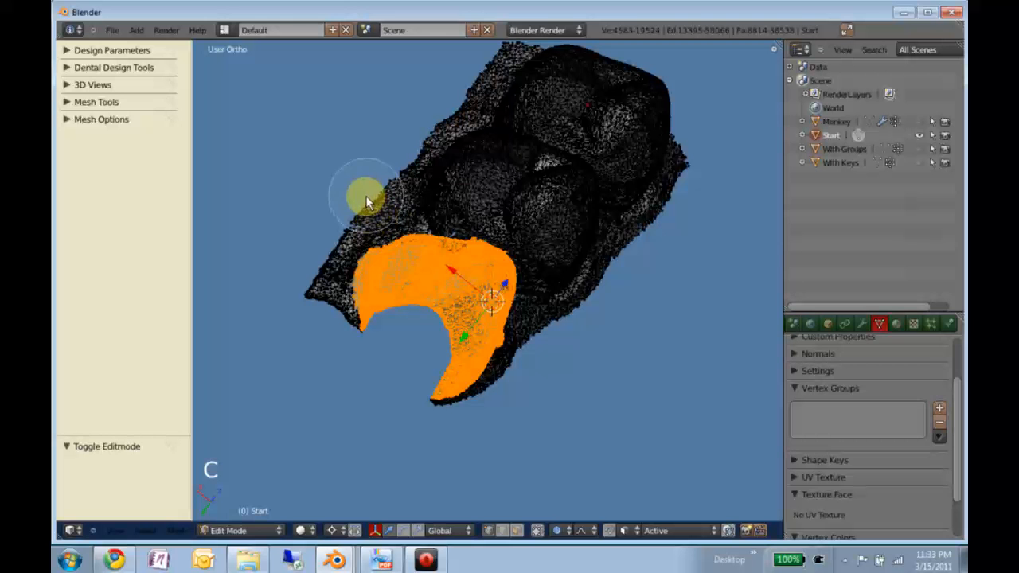
click(939, 408)
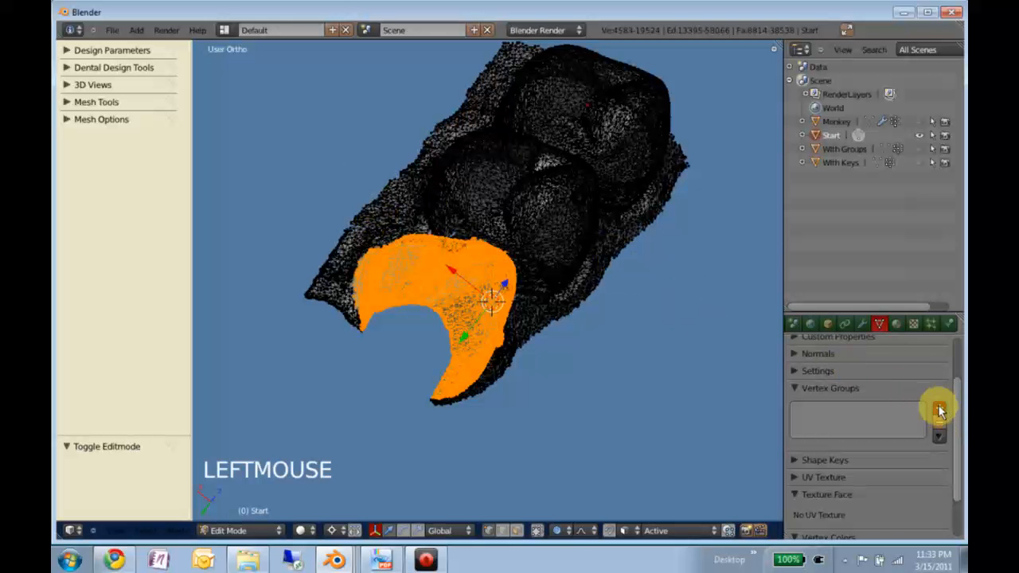
click(939, 409)
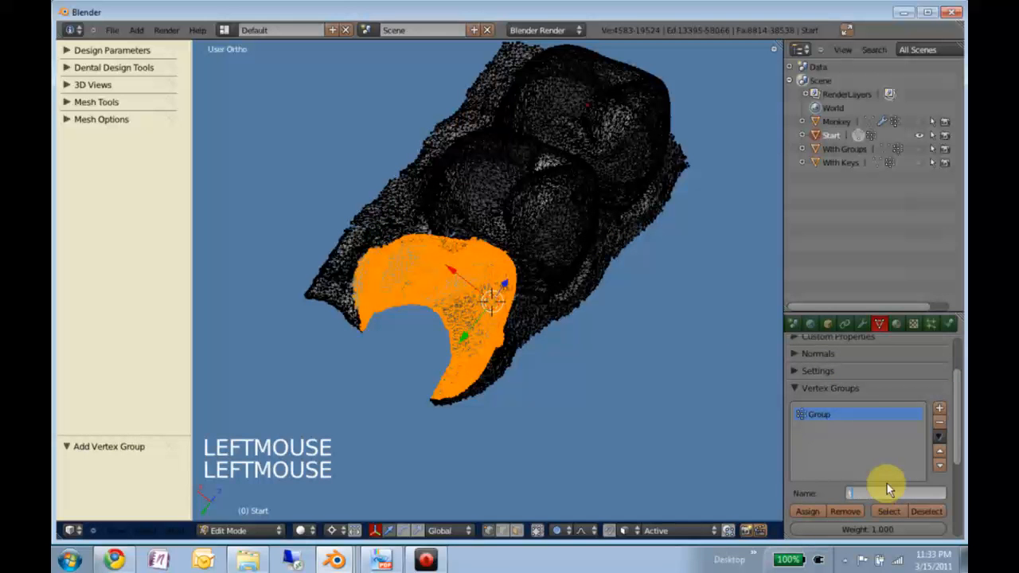
text(tooth)
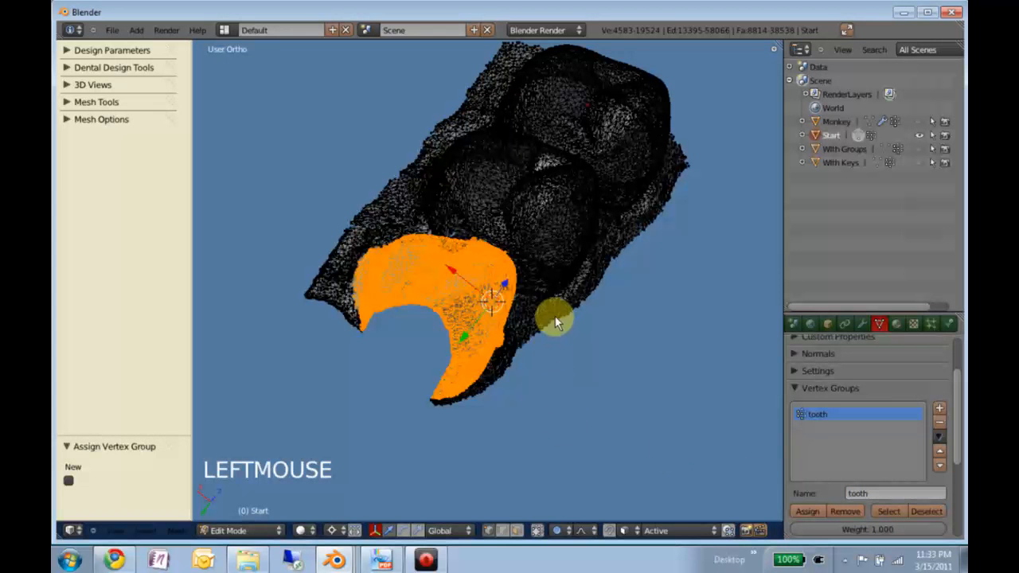
key(h)
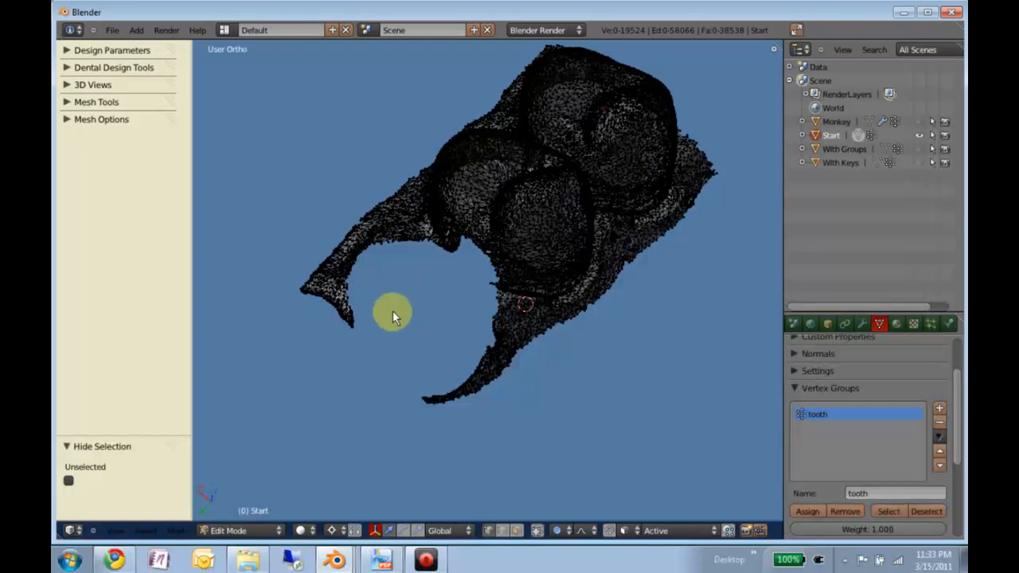
mouse_move(498, 318)
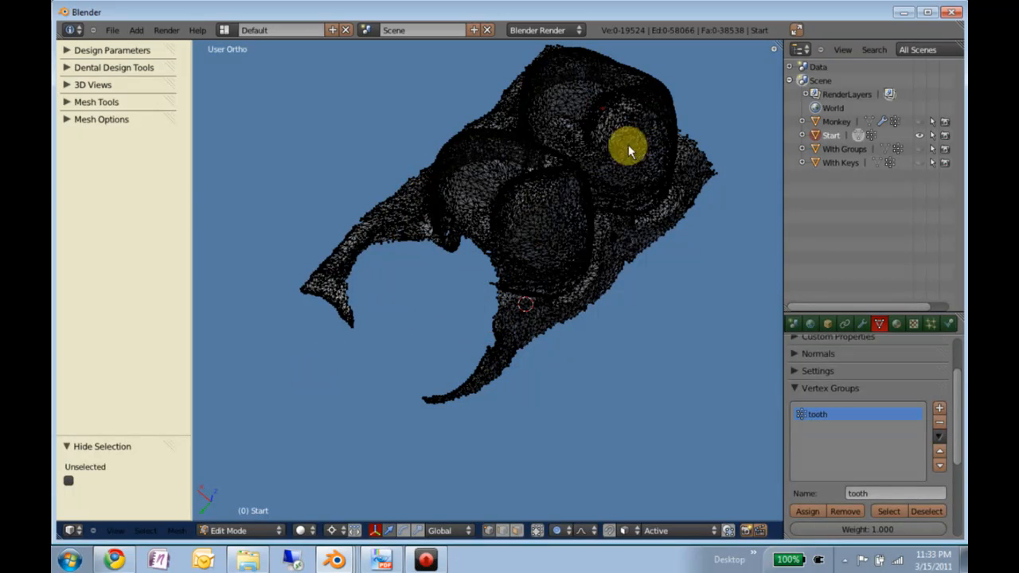
mouse_move(637, 346)
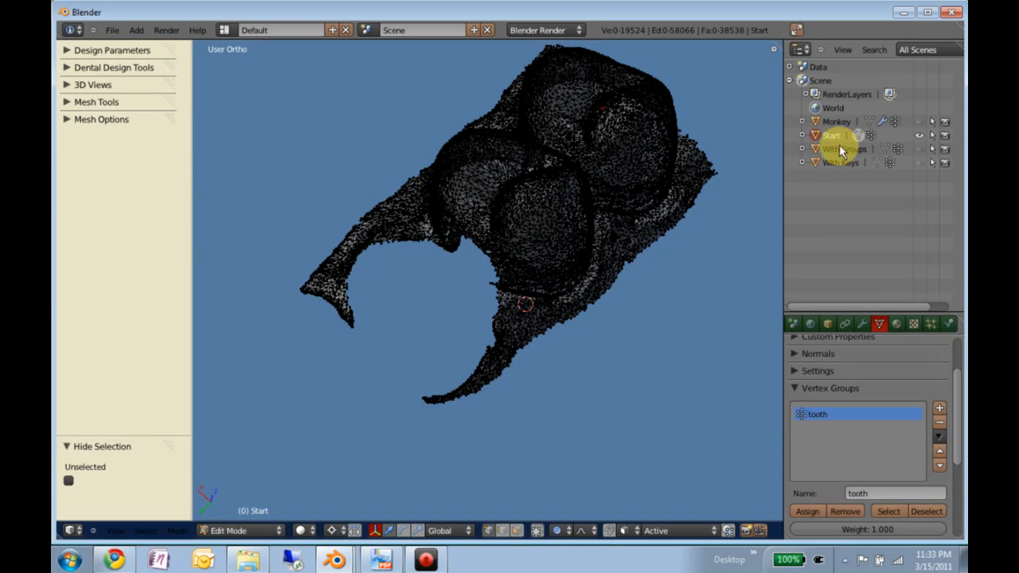
Step: Switch editing to the With Groups scan and assign teeth 13–15 to All Teth
key(Tab)
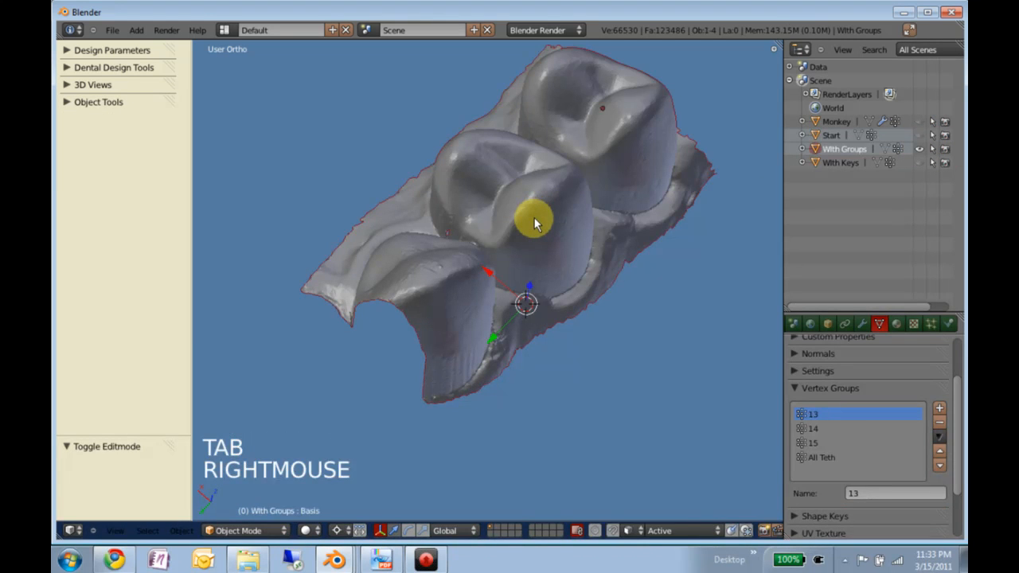
key(Tab)
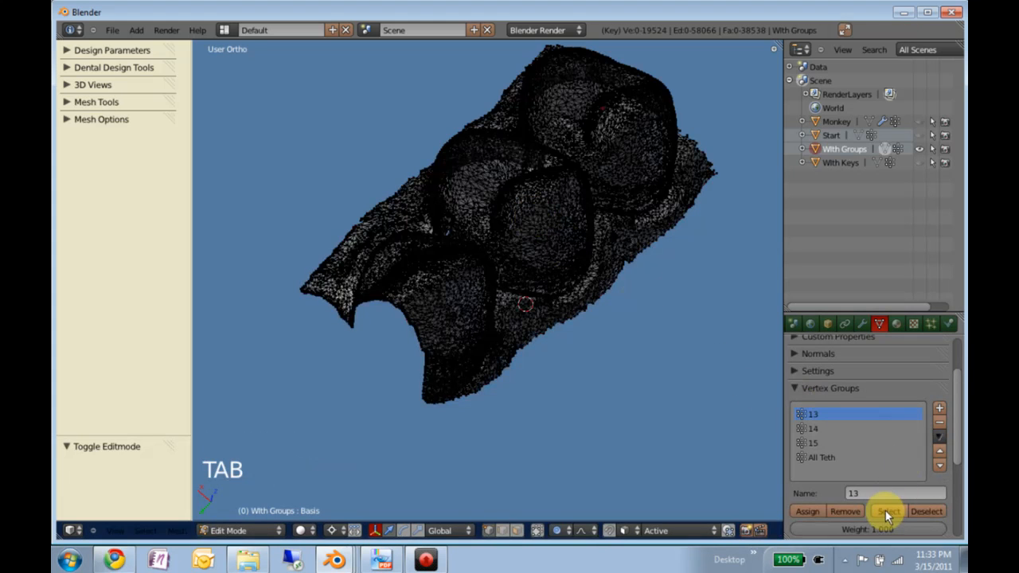
click(926, 512)
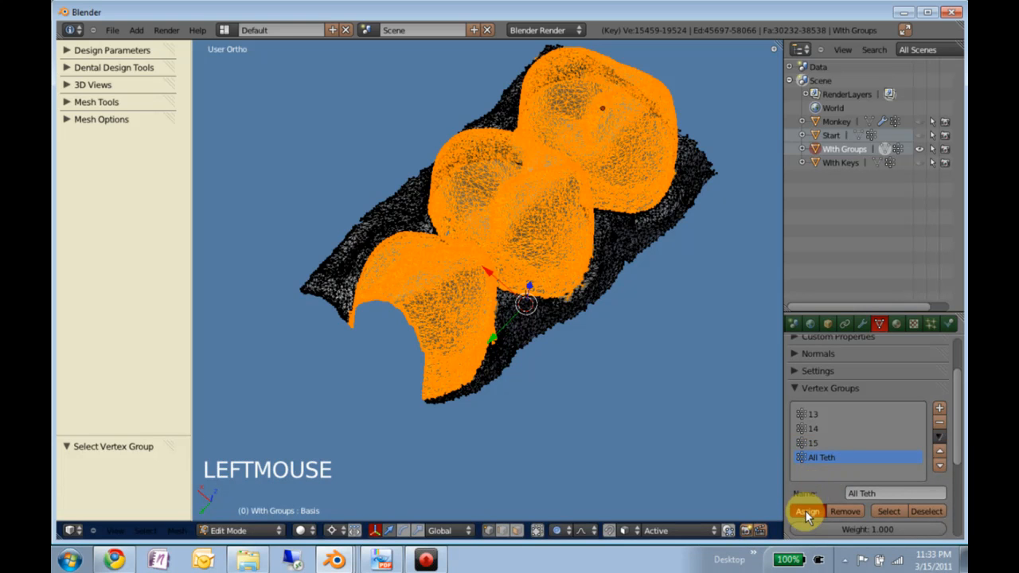
click(806, 511)
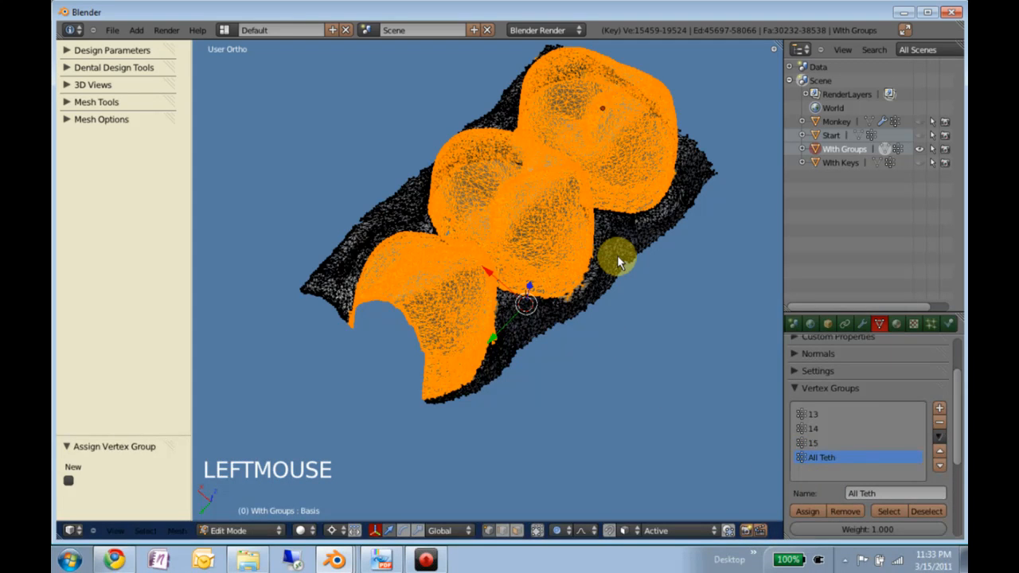
mouse_move(581, 290)
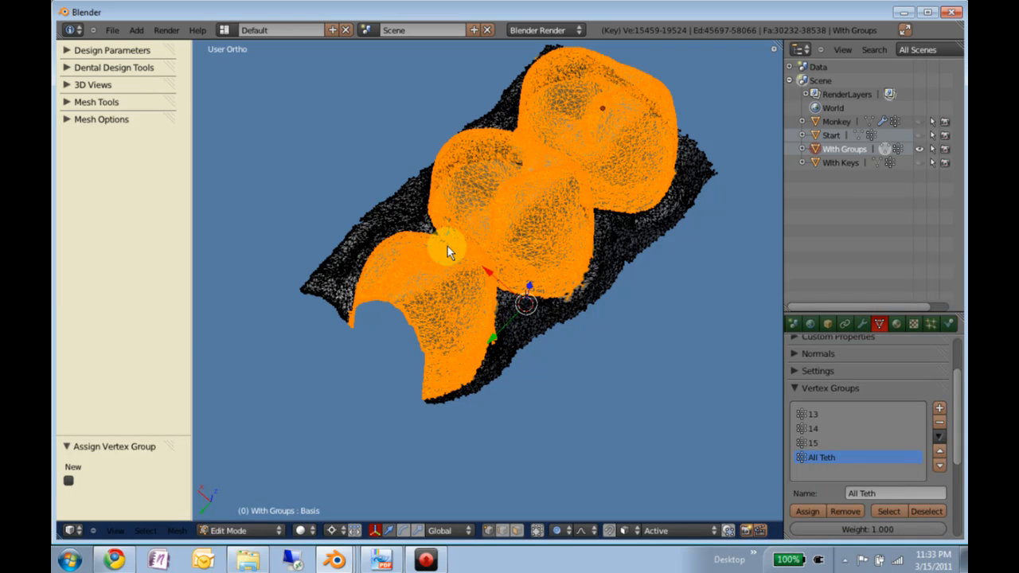
mouse_move(525, 251)
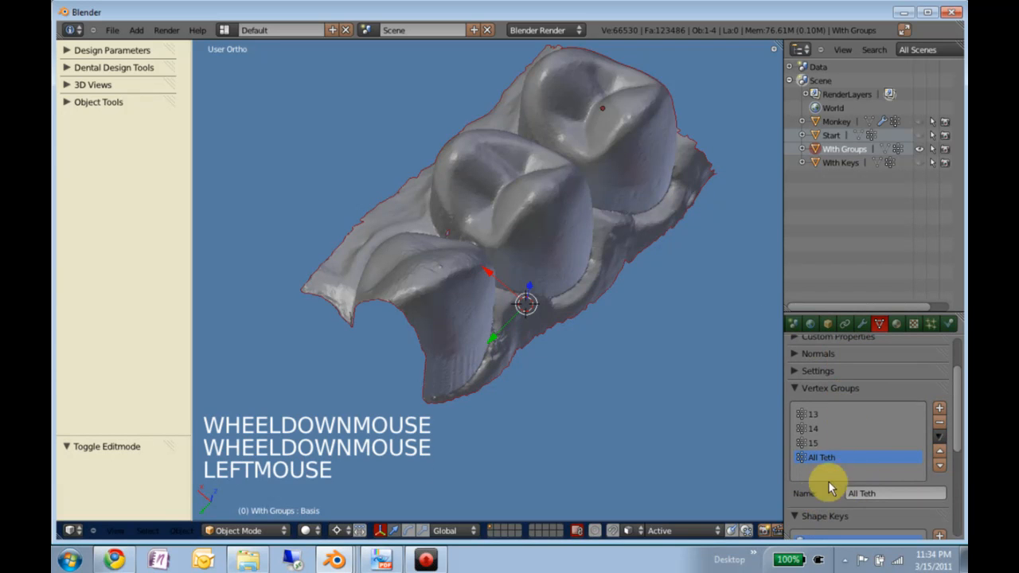
Step: Scroll to the Shape Keys panel and add Key 1 after Basis
scroll(down, 3)
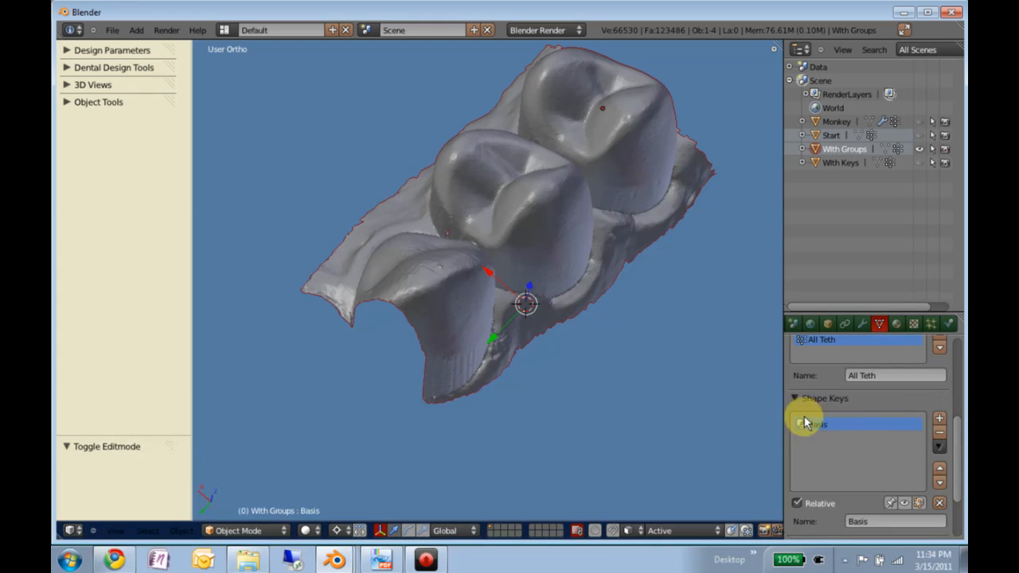
click(938, 418)
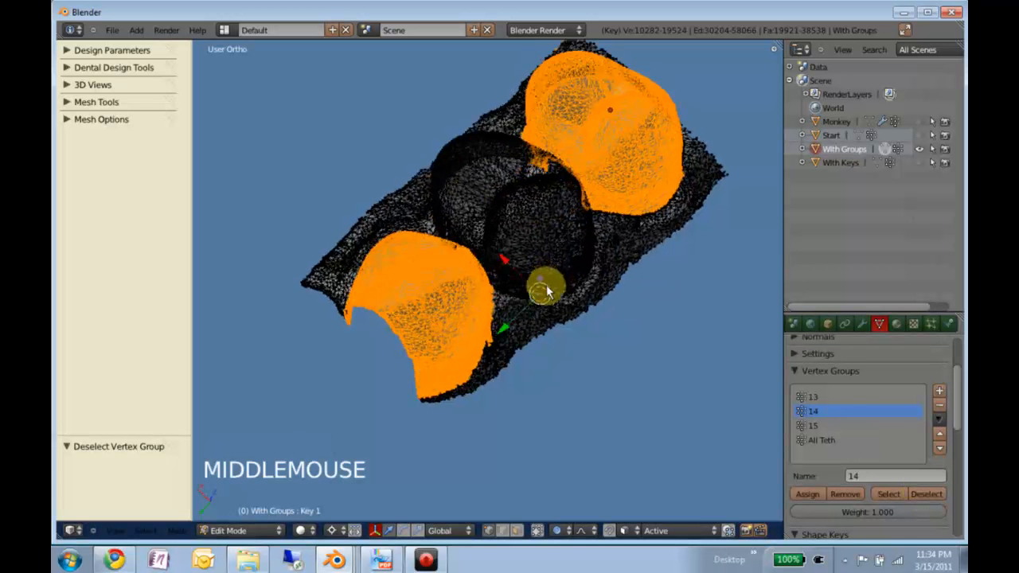
Step: Hide teeth 13 and 15, select tooth 14, and review proportional falloff options
key(h)
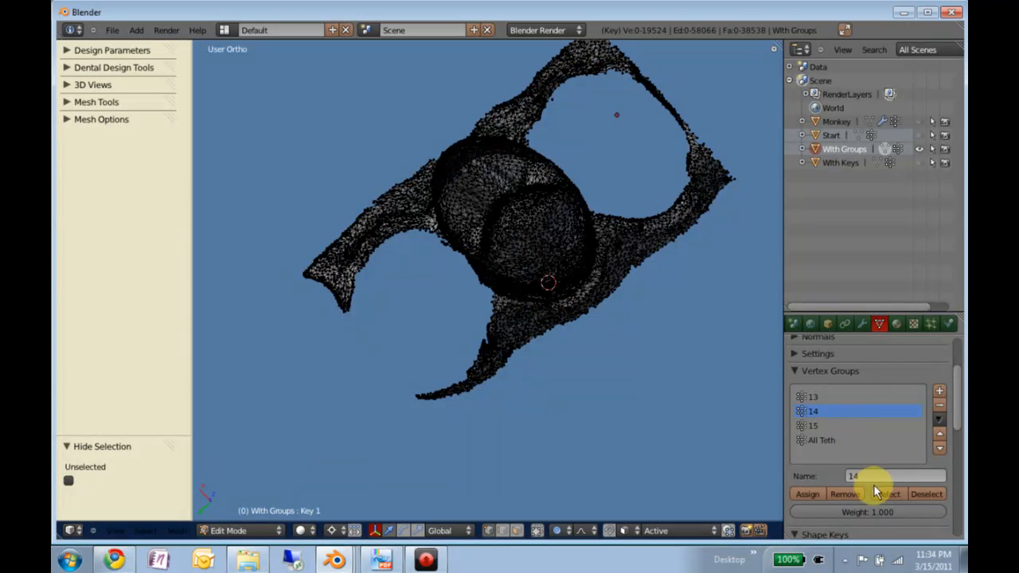
click(889, 494)
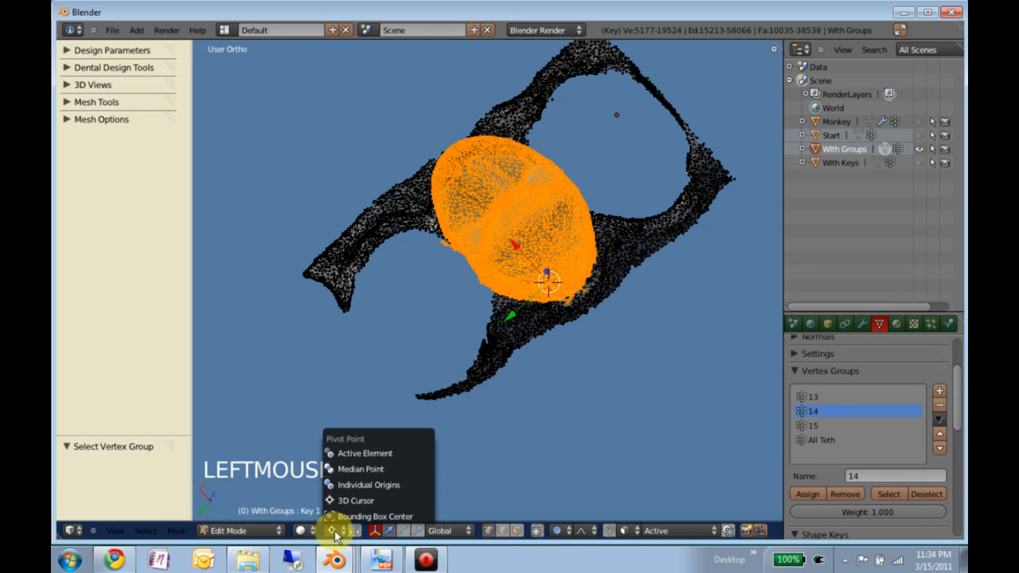
mouse_move(348, 500)
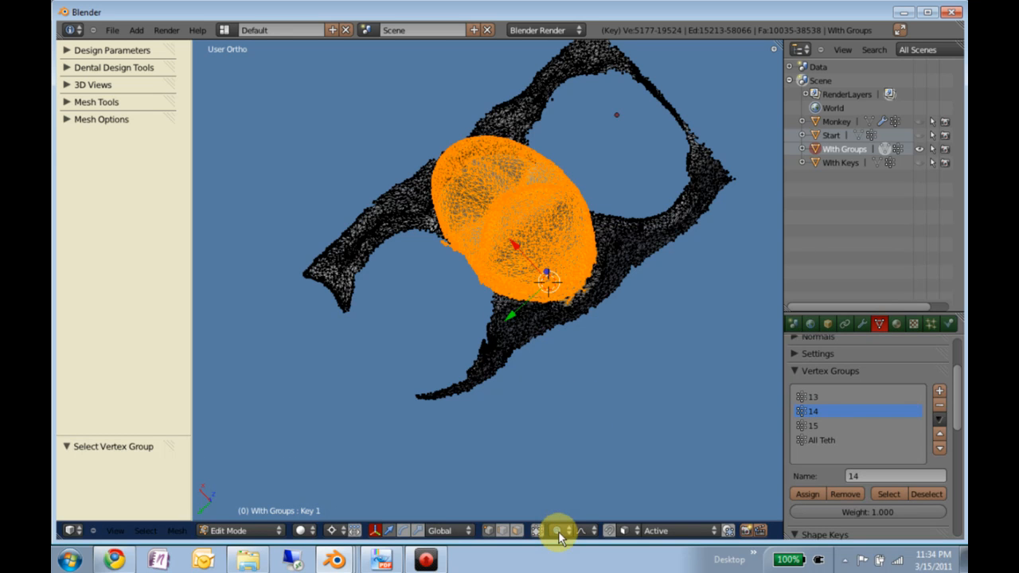
click(558, 530)
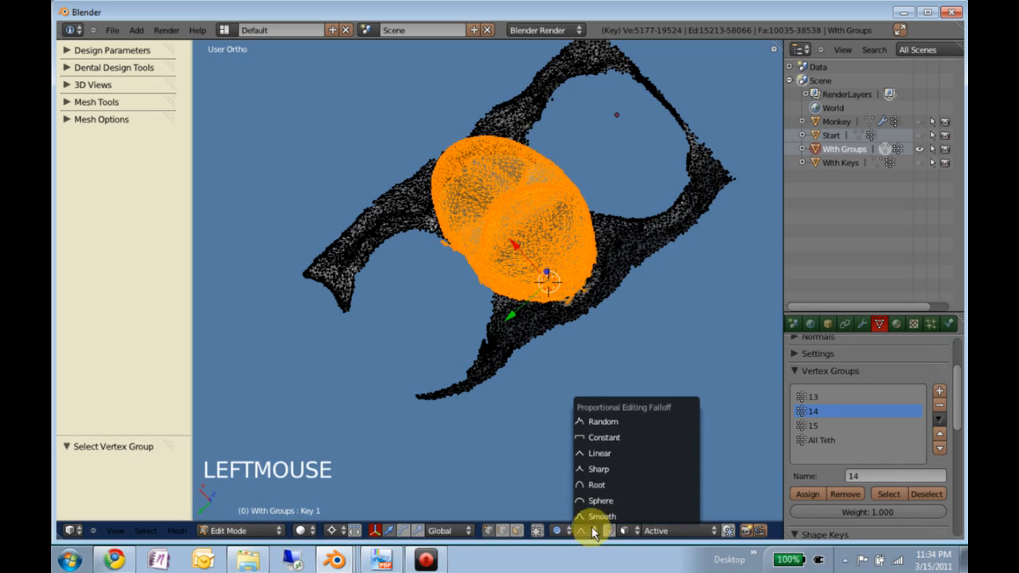
mouse_move(599, 468)
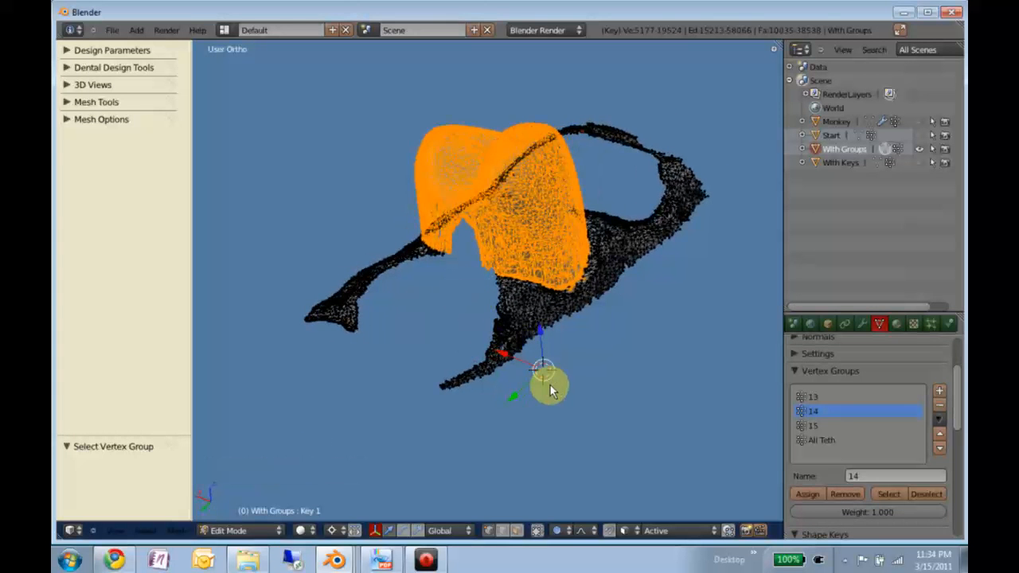
mouse_move(434, 394)
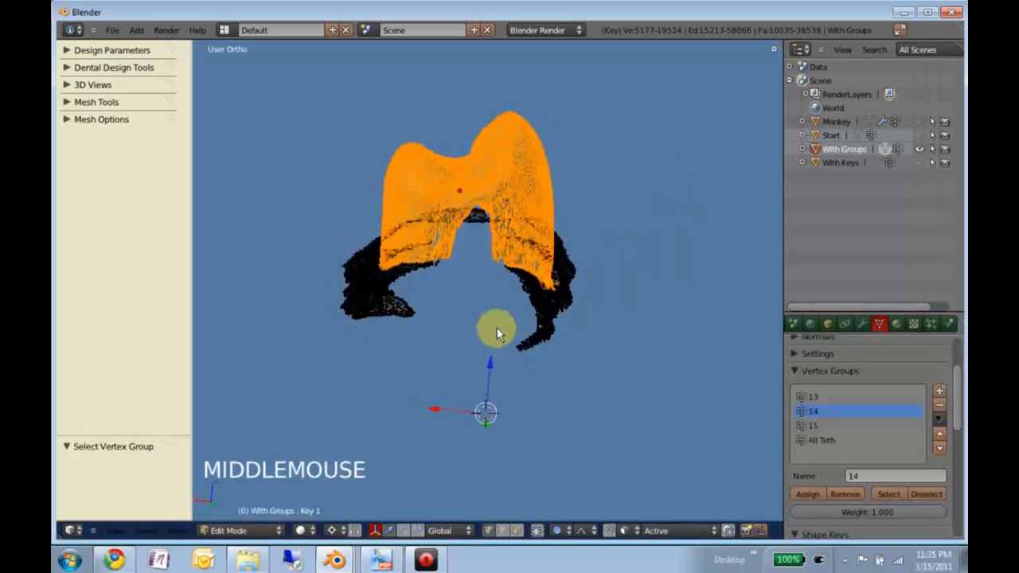
Step: Zoom and orbit around the isolated tooth 14 to view it from the side
scroll(down, 3)
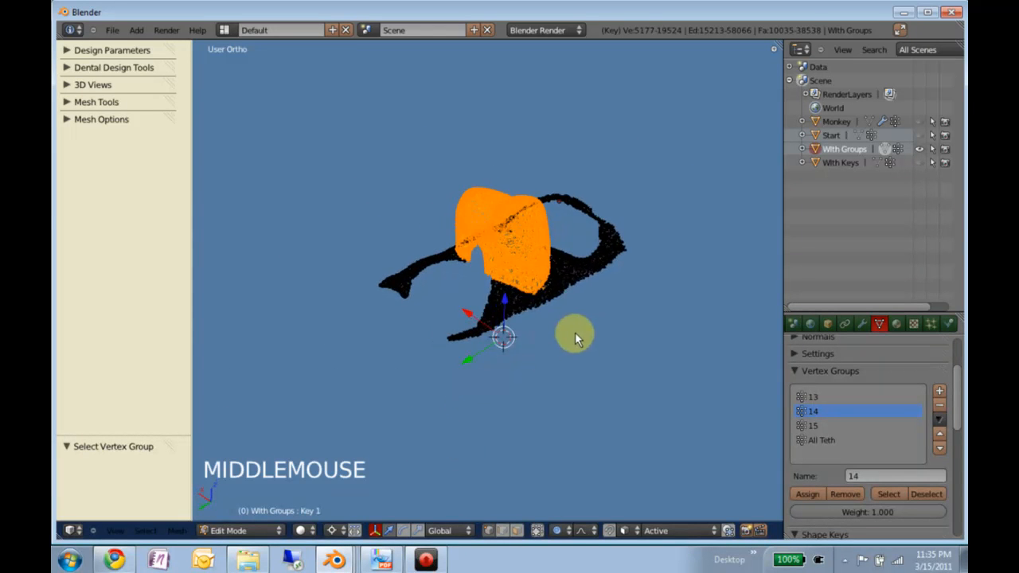
scroll(up, 3)
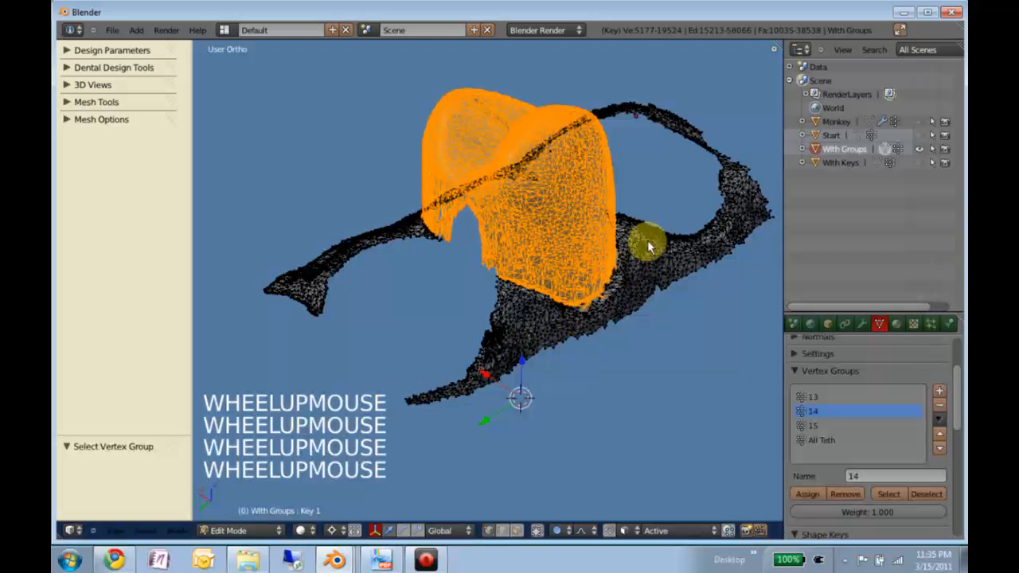
scroll(up, 3)
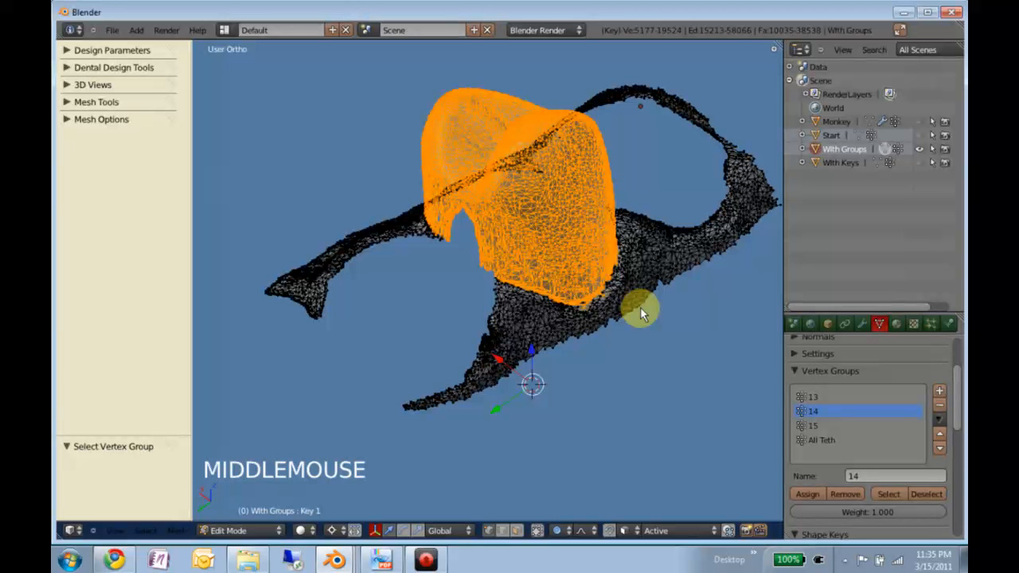
middle_click(641, 310)
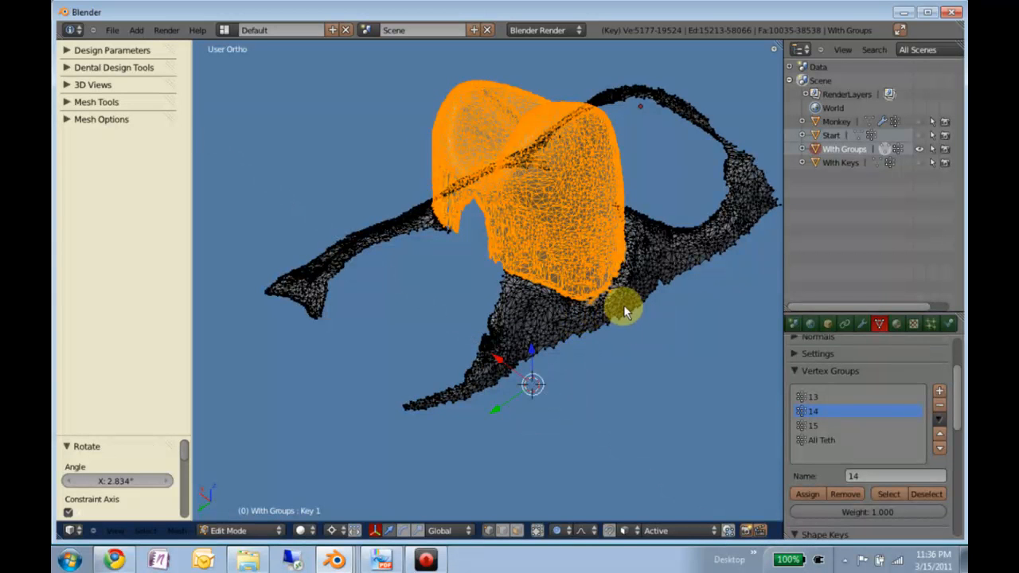
mouse_move(724, 187)
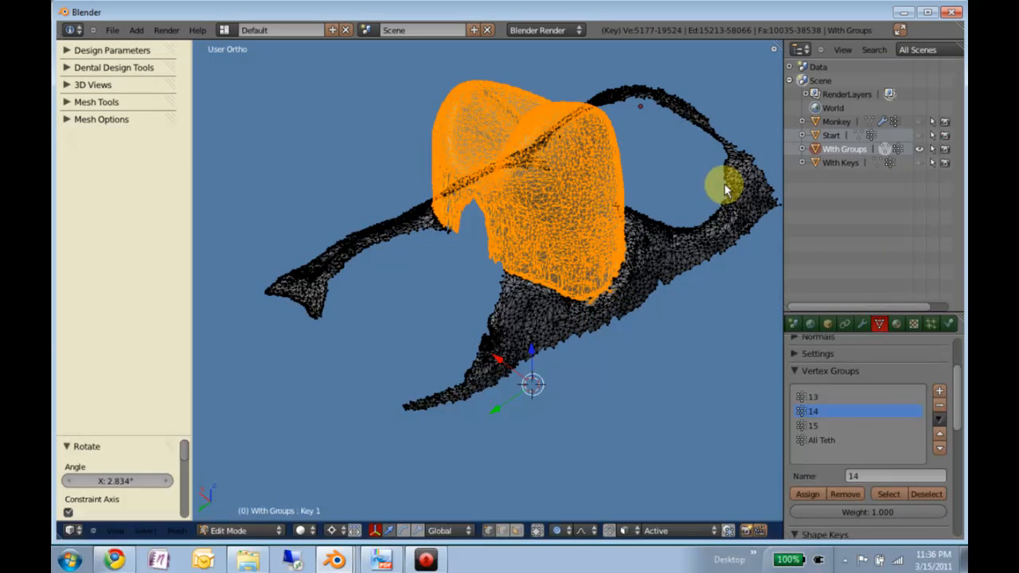
mouse_move(637, 223)
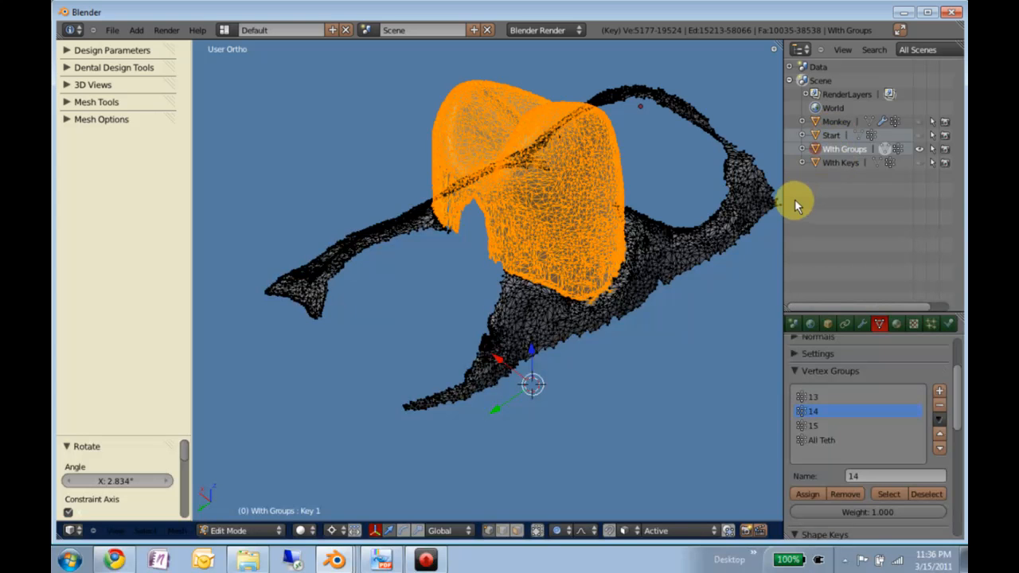
mouse_move(908, 145)
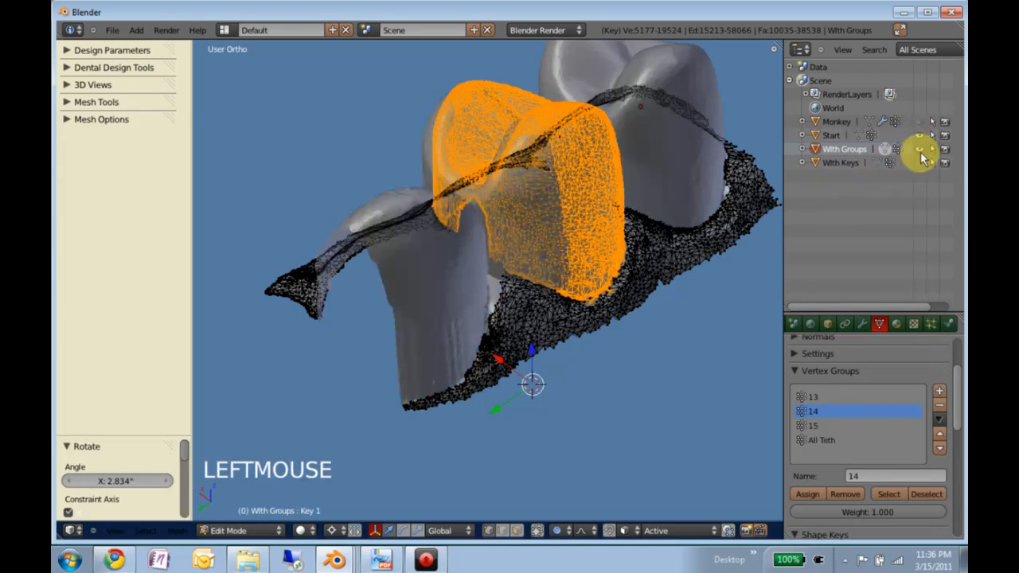
Step: Orbit to inspect the tilted tooth 14, then return to Object Mode
scroll(up, 3)
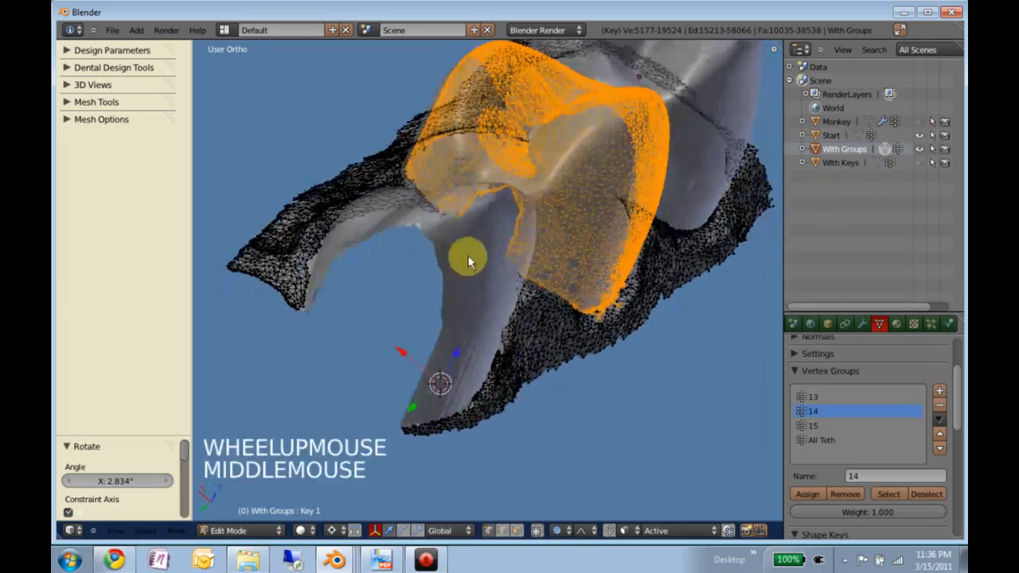
scroll(down, 3)
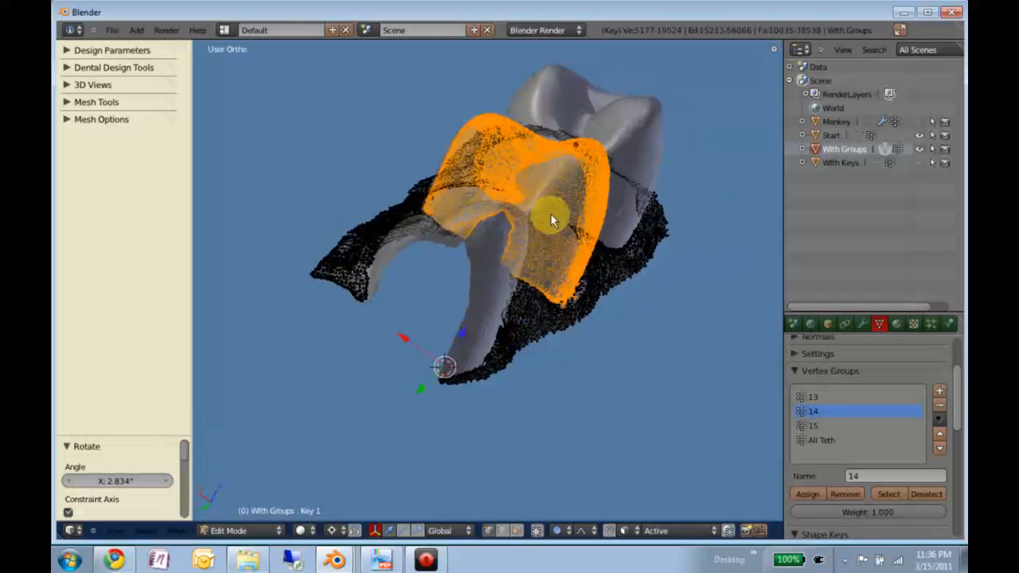
drag(550, 223, 446, 191)
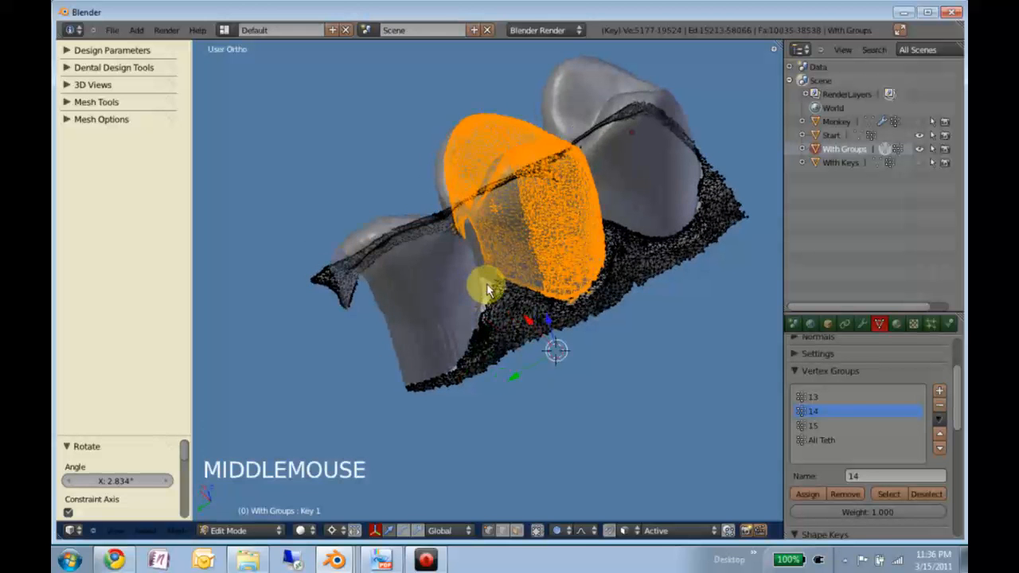
key(Tab)
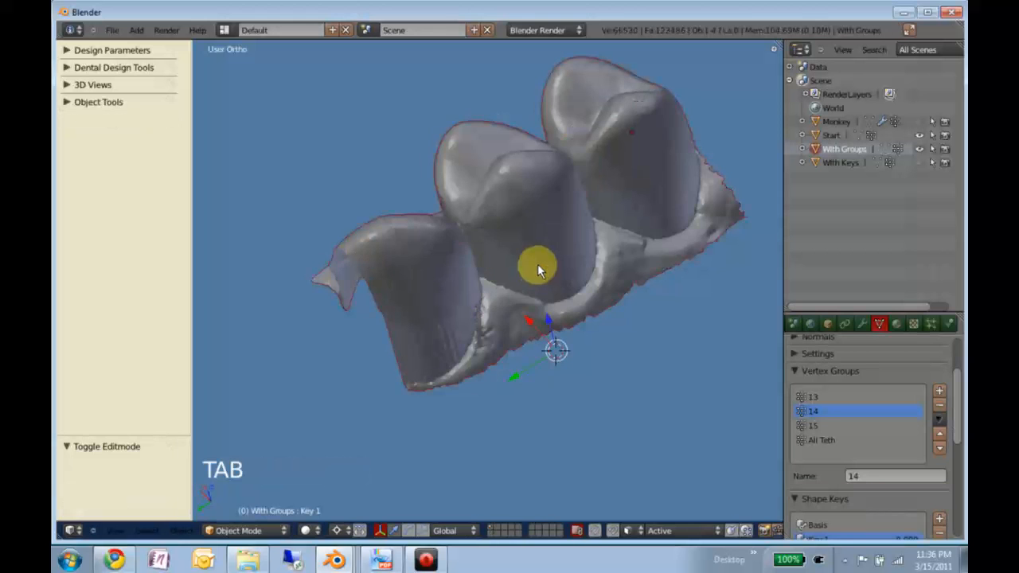
Step: Scrub Key 1's influence slider to watch tooth 14 tilt, ending at 1.000
key(Tab)
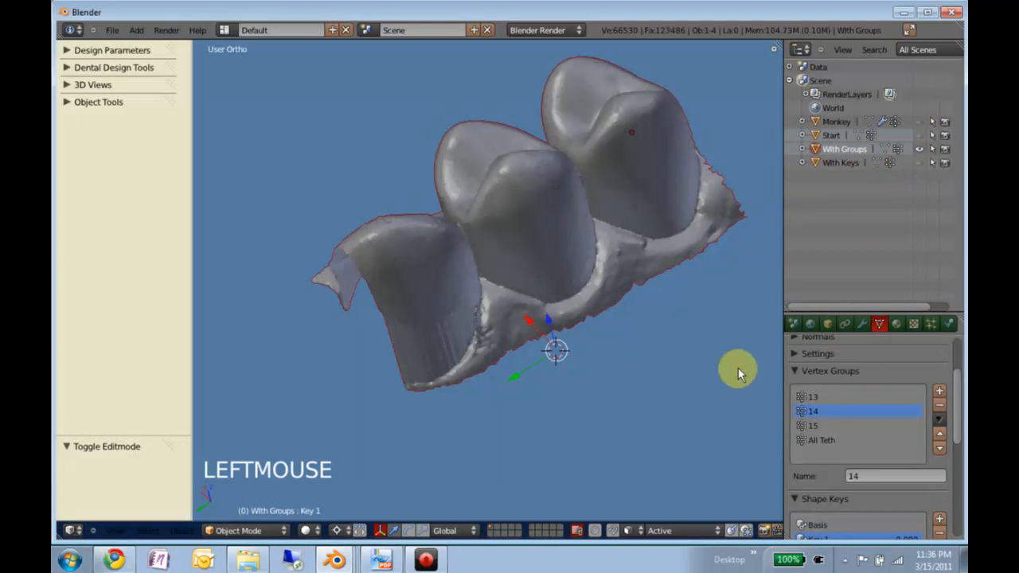
scroll(down, 3)
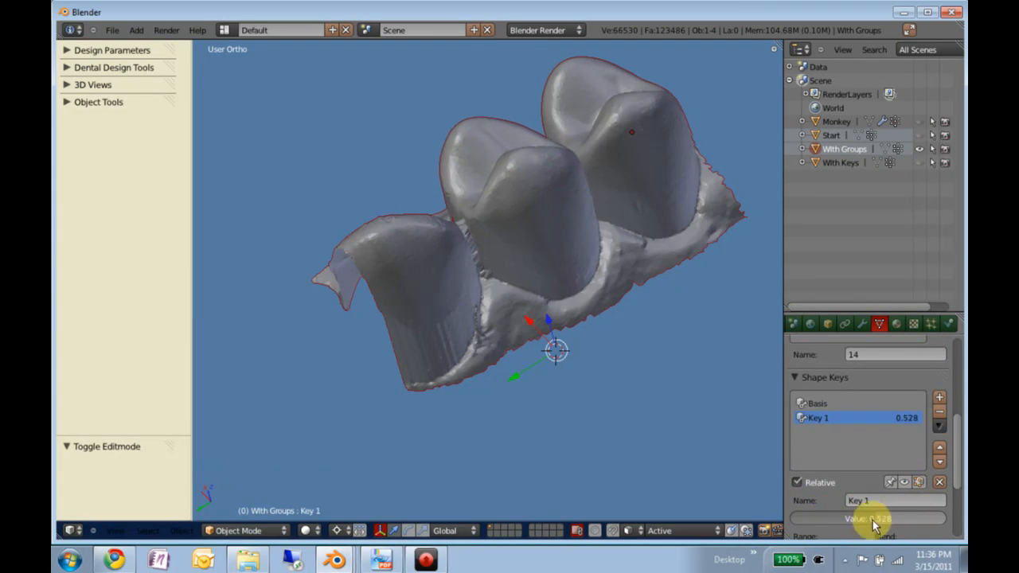
drag(867, 518, 923, 519)
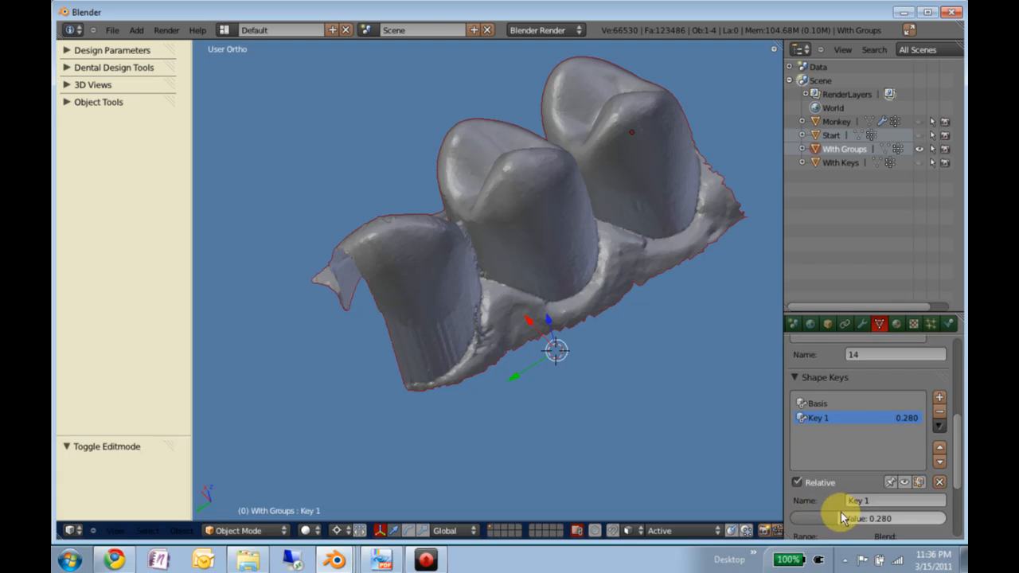
drag(828, 518, 896, 518)
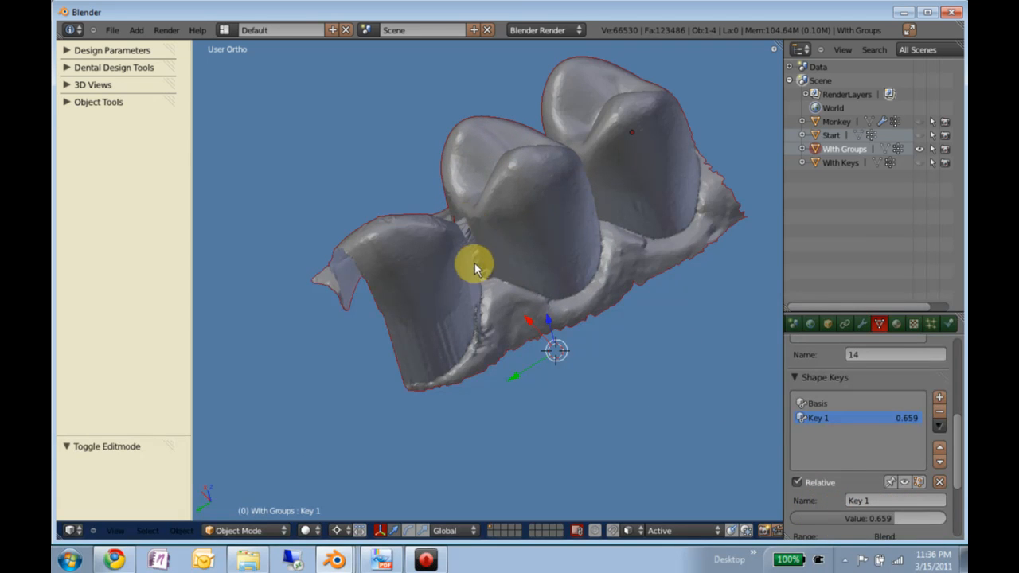
mouse_move(492, 291)
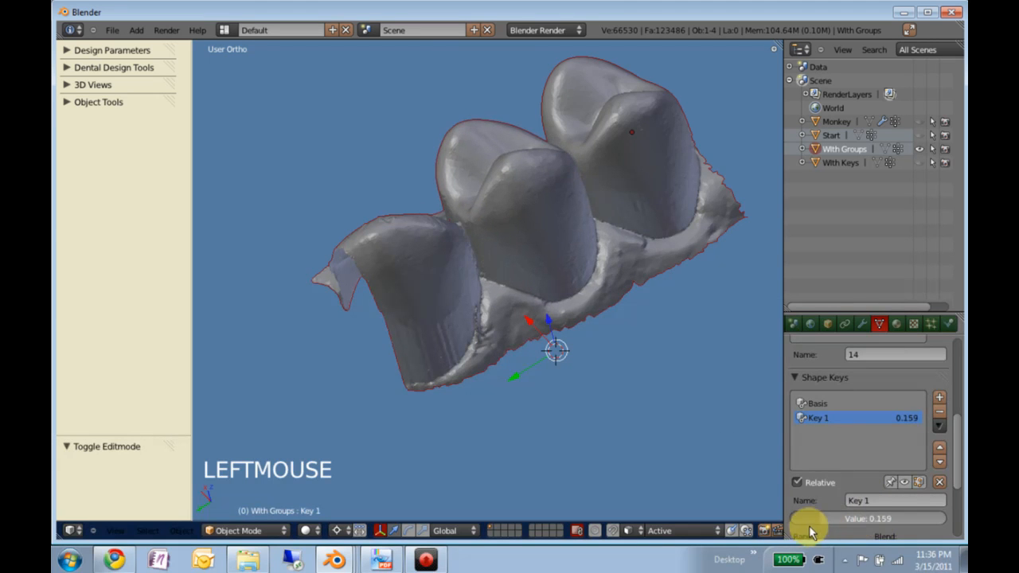
drag(812, 519, 840, 518)
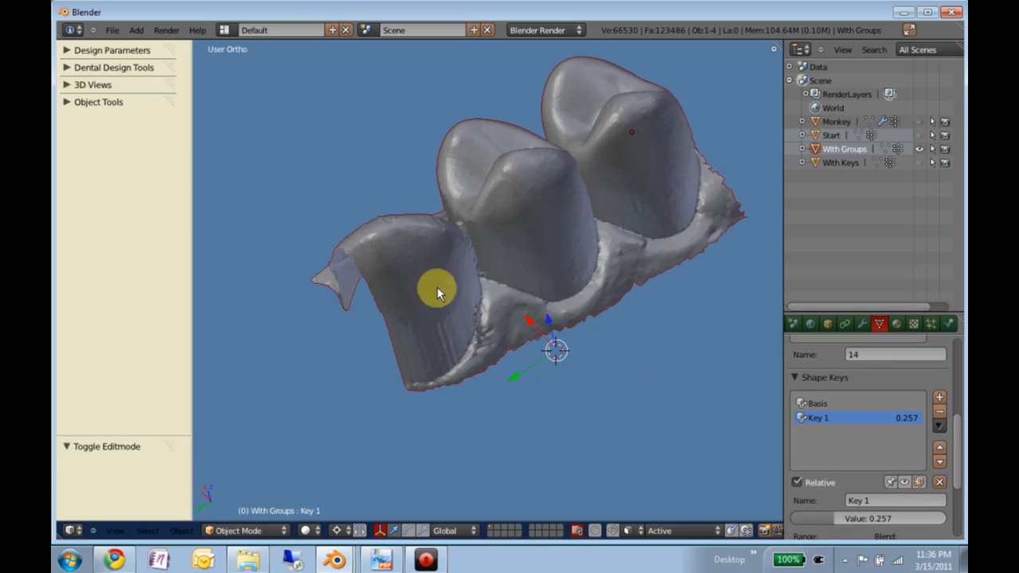
mouse_move(824, 522)
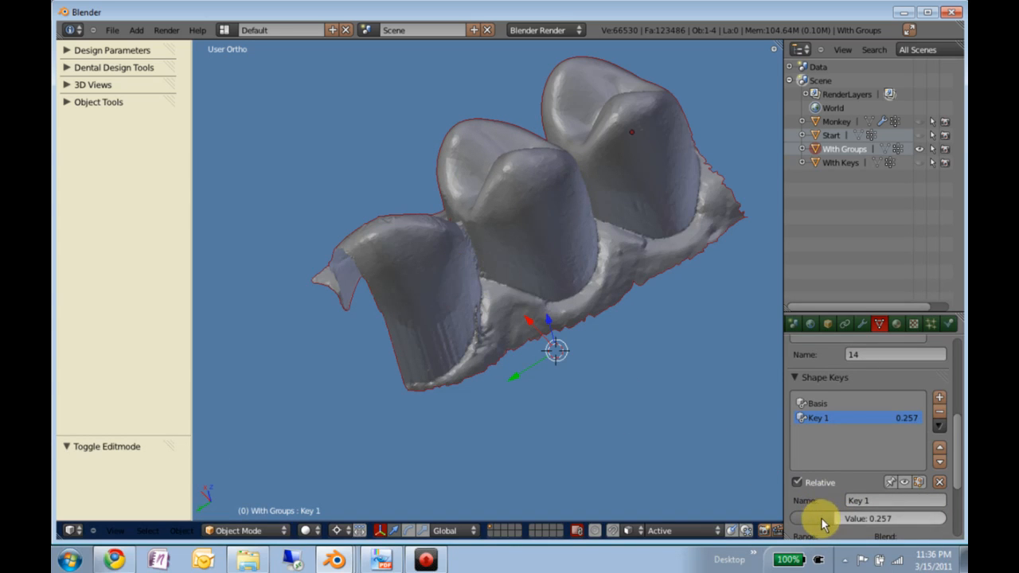
drag(892, 519, 844, 518)
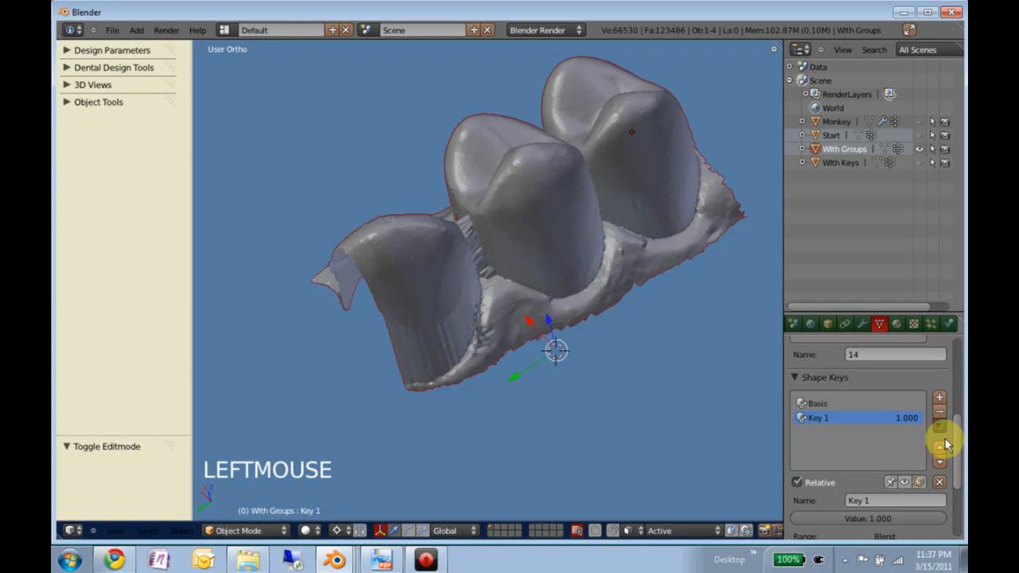
Step: Add a Key 2 shape key, then delete it, keeping Basis and Key 1 at 0.645
click(940, 397)
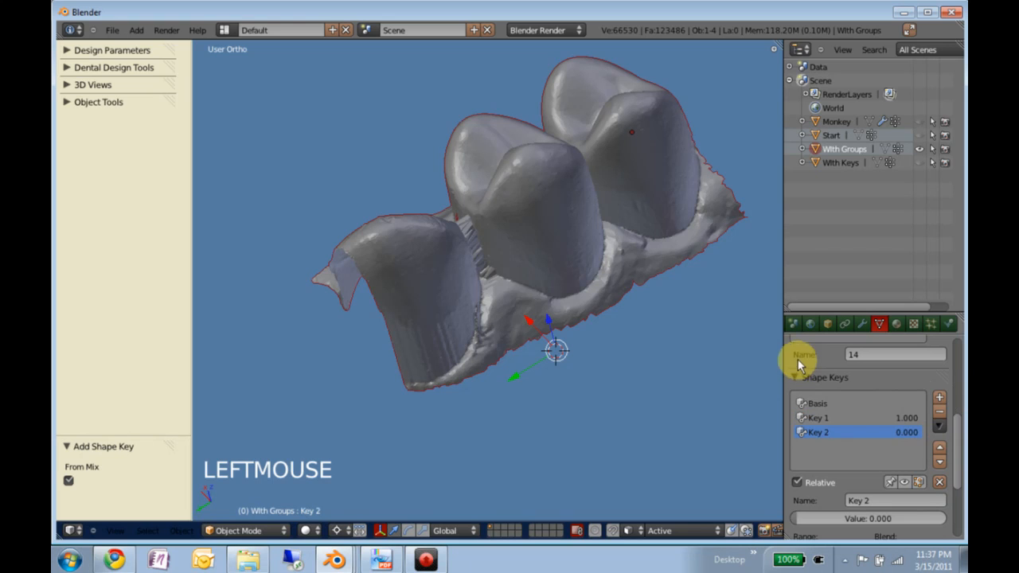
key(Tab)
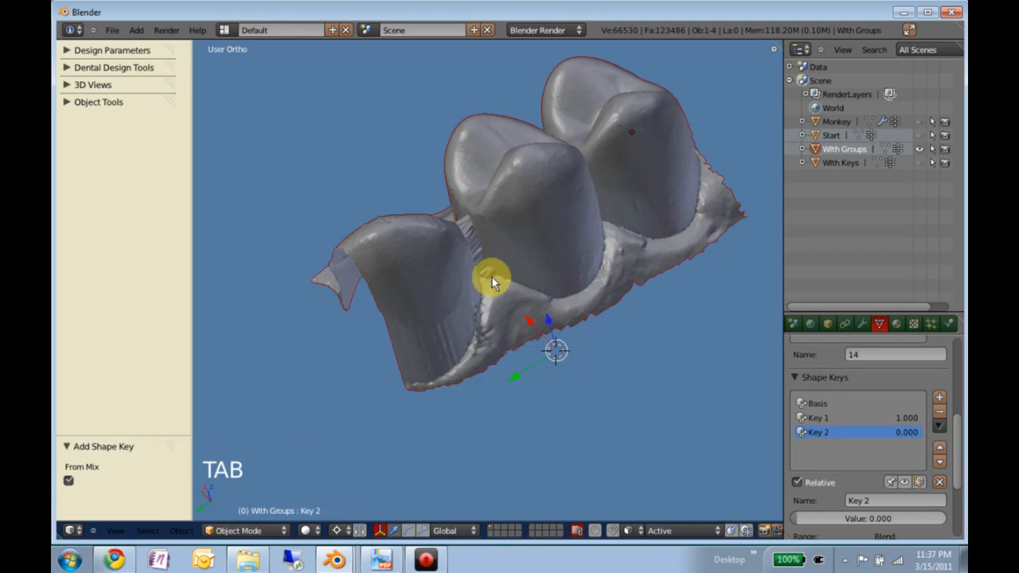
right_click(492, 283)
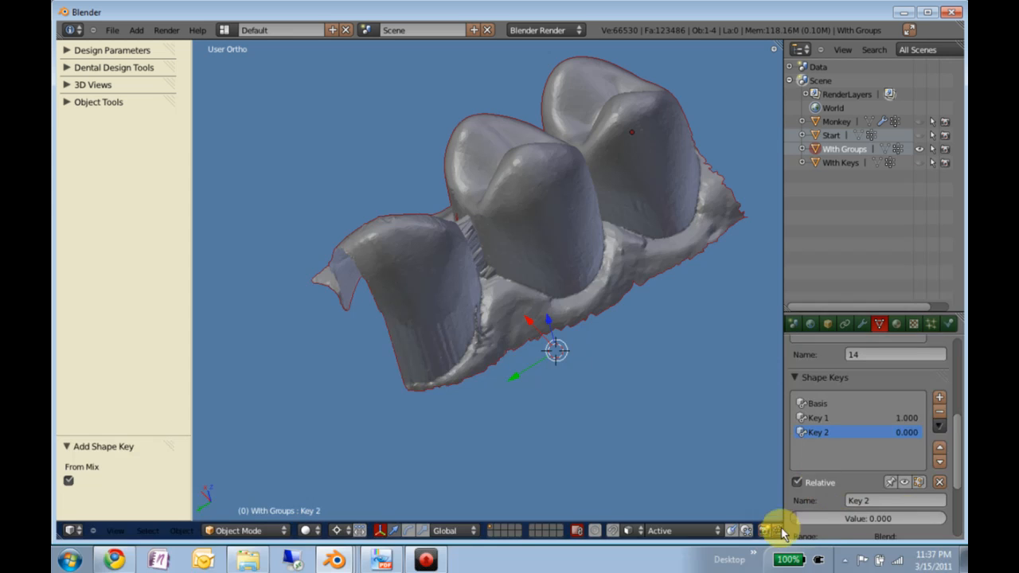
mouse_move(637, 450)
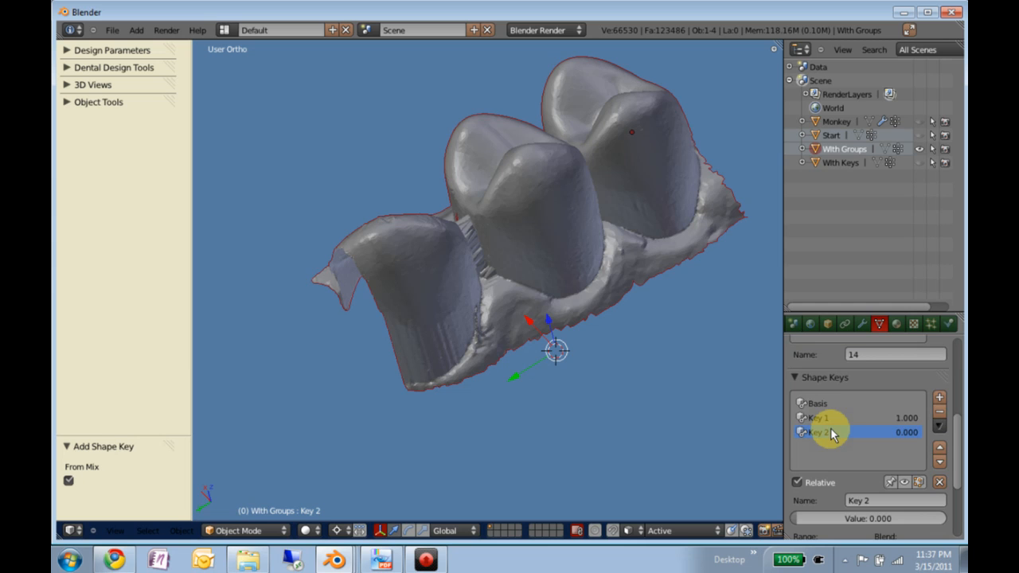
click(820, 418)
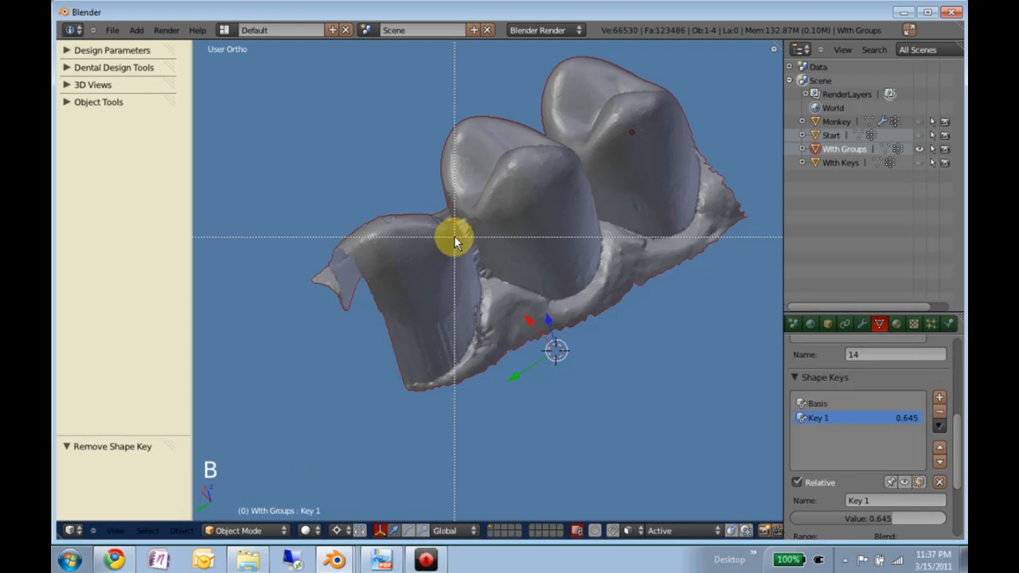
key(space)
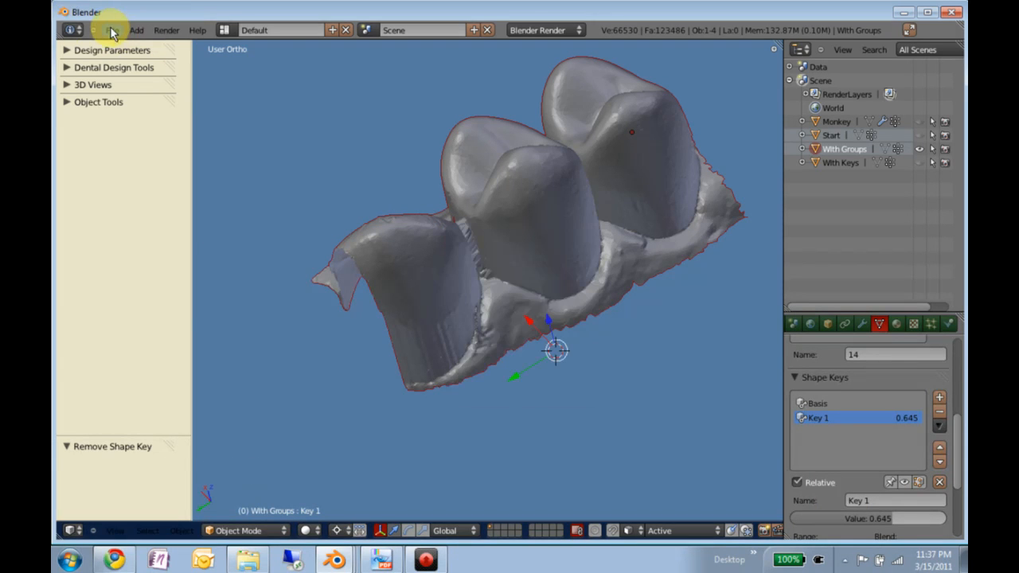
click(112, 30)
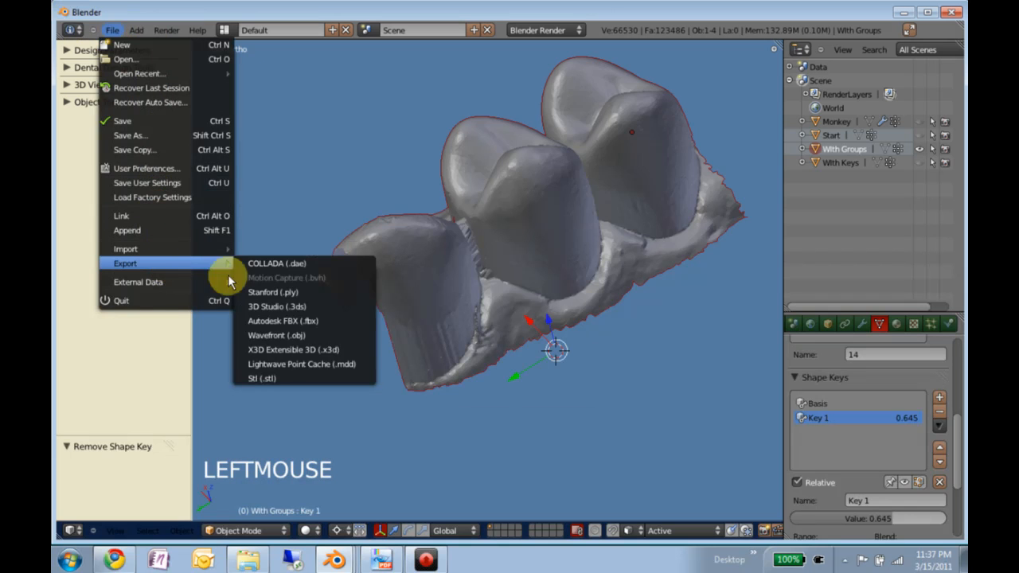
click(512, 332)
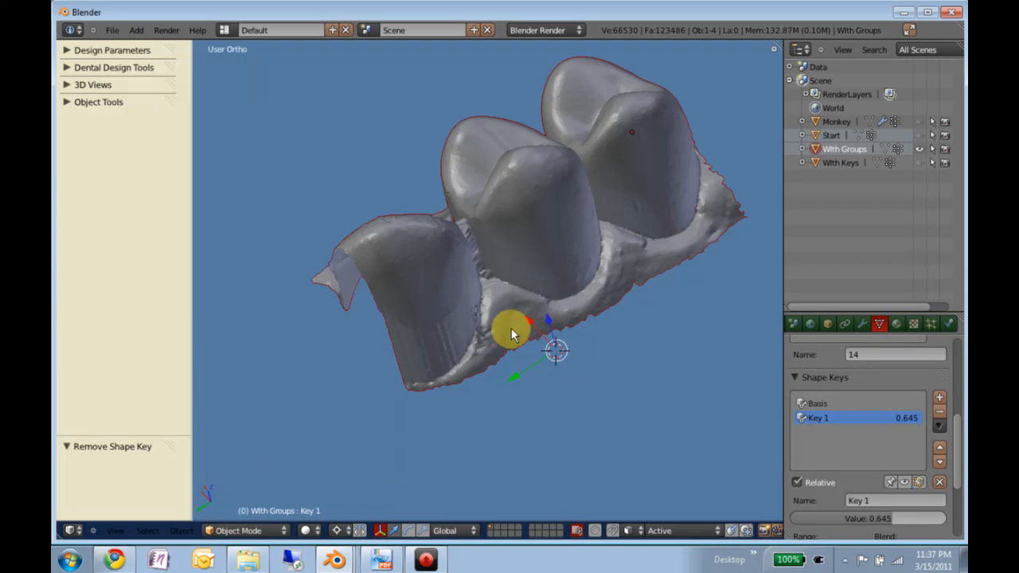
drag(513, 335, 538, 380)
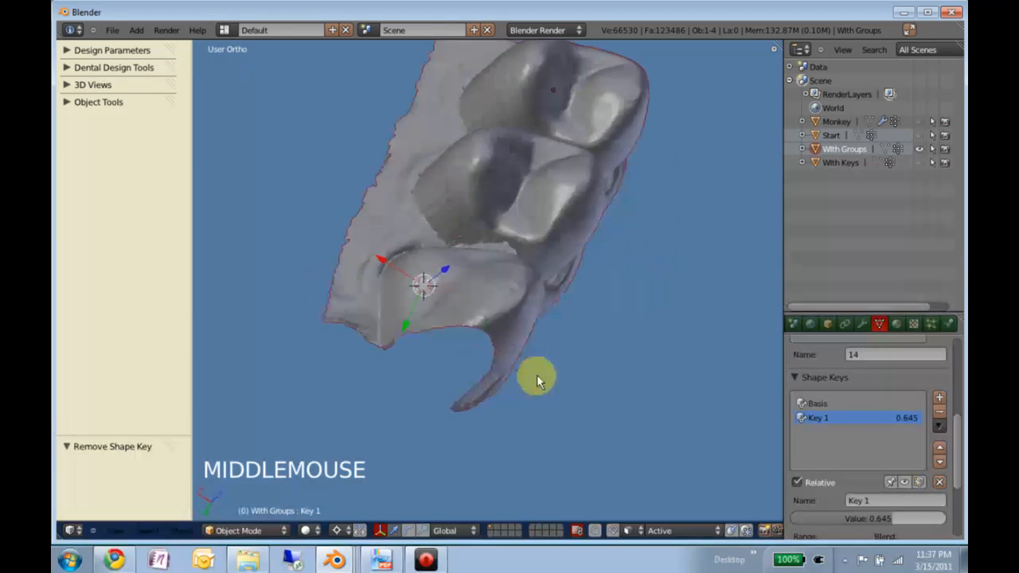